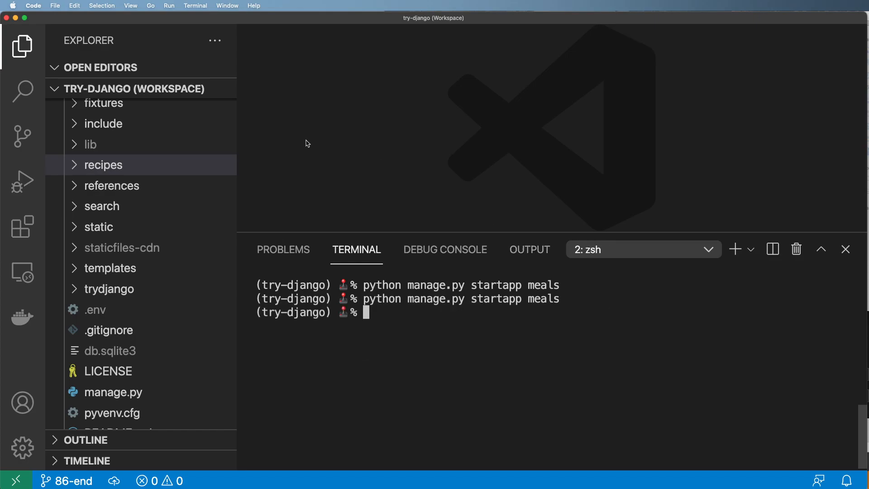
Open the meals app's models.py from the Explorer.
{"action": "left_click", "coordinate": [100, 165]}
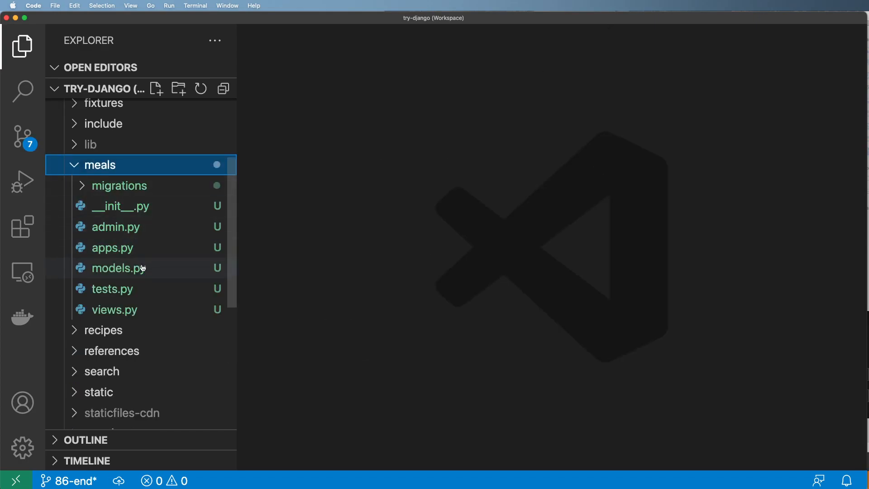
{"action": "left_click", "coordinate": [114, 268]}
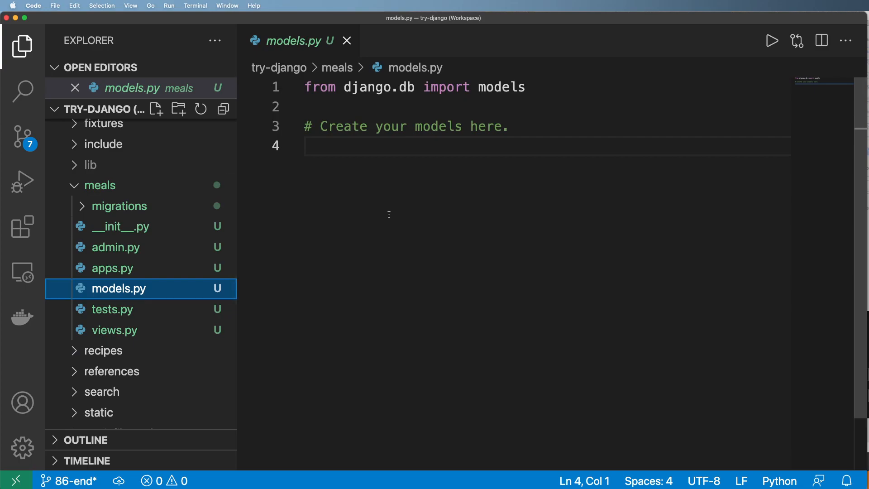
{"action": "mouse_move", "coordinate": [390, 212]}
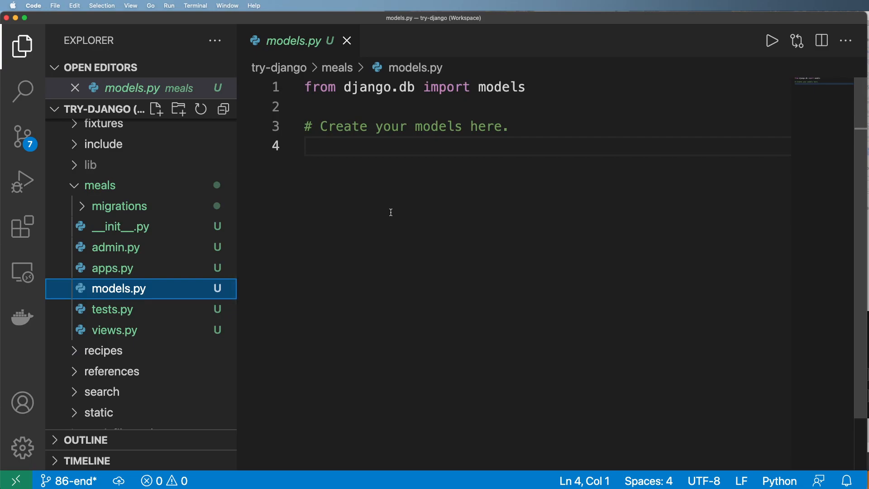
{"action": "mouse_move", "coordinate": [138, 350]}
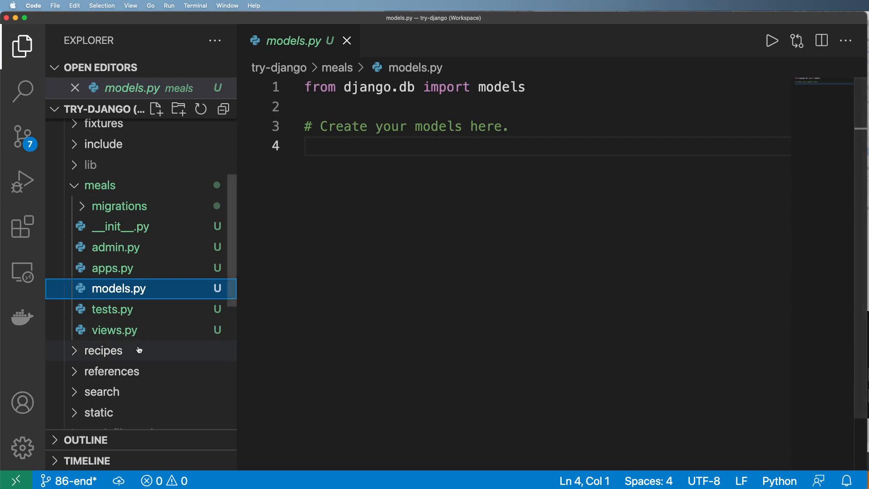
Open recipes/models.py and bring the Recipe class into view.
{"action": "left_click", "coordinate": [103, 349]}
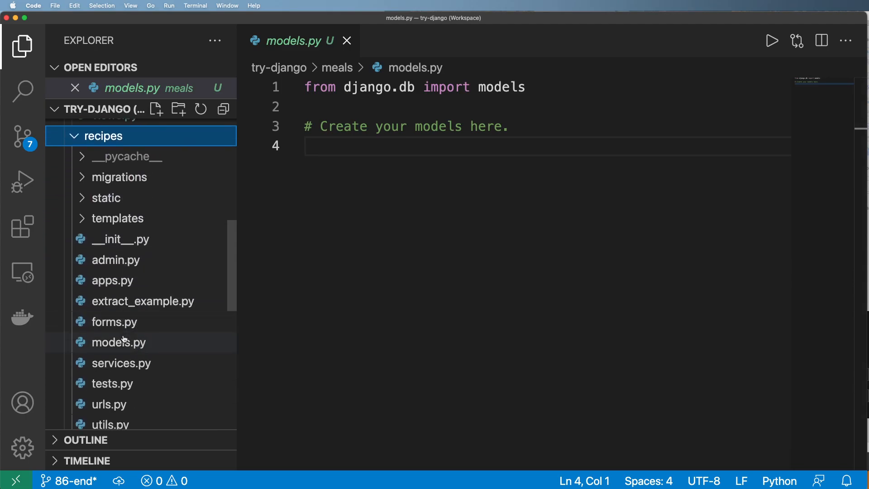
{"action": "left_click", "coordinate": [118, 342]}
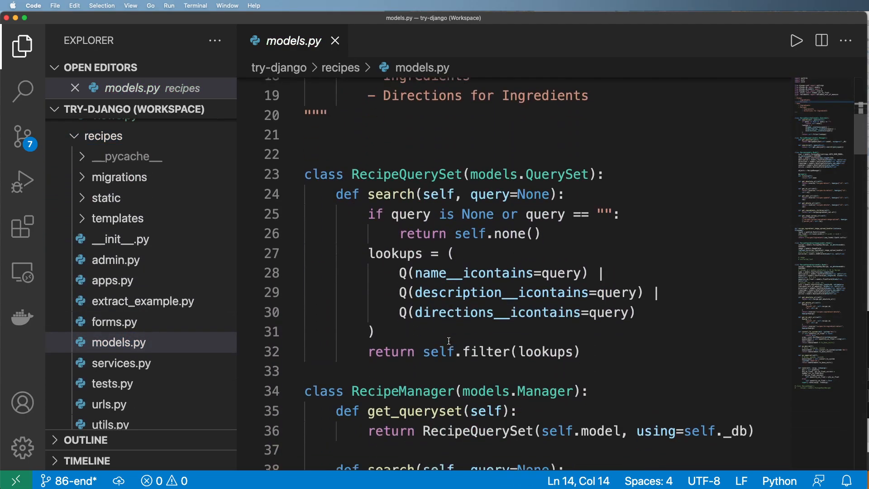
{"action": "scroll", "scroll_direction": "down", "scroll_amount": 3}
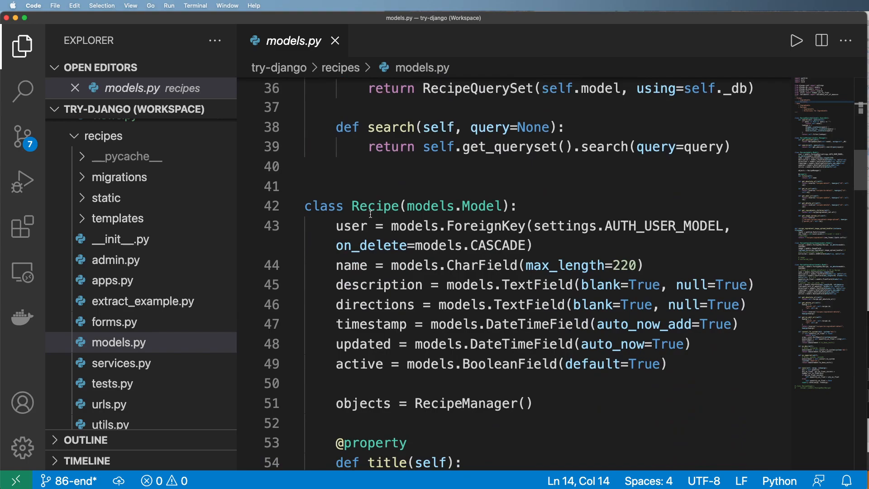
{"action": "left_click", "coordinate": [463, 225]}
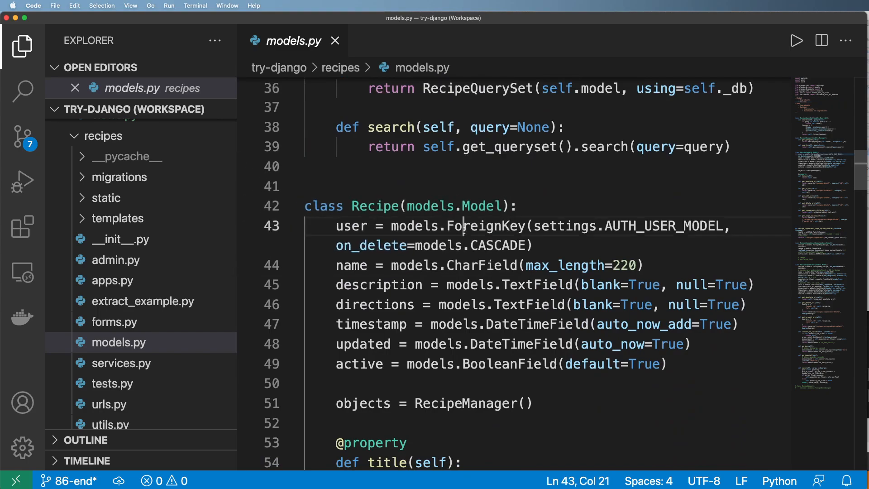
{"action": "double_click", "coordinate": [375, 207]}
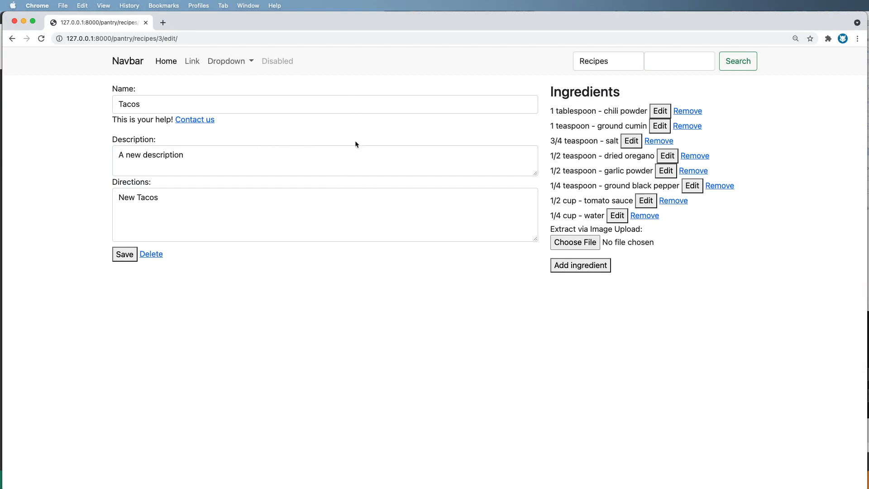
{"action": "mouse_move", "coordinate": [305, 138]}
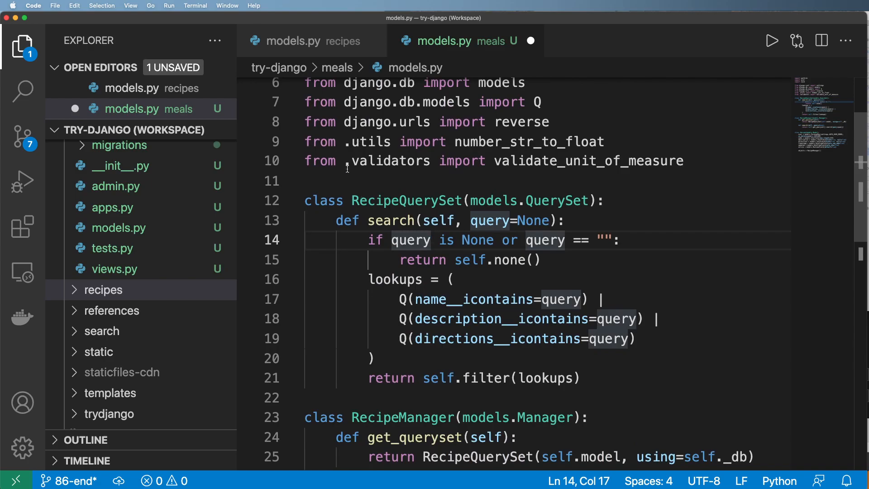
Replace every 'Recipe' with 'Meal', giving MealQuerySet and MealManager.
{"action": "double_click", "coordinate": [375, 200]}
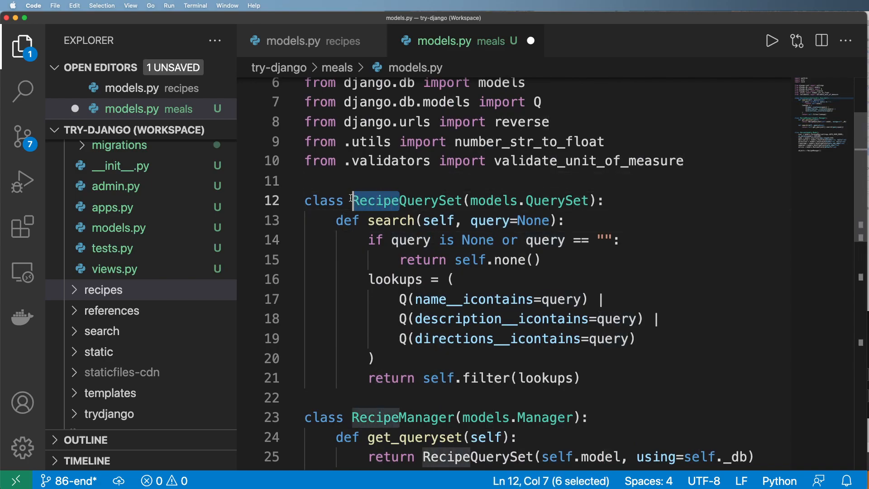
{"action": "left_click", "coordinate": [394, 220]}
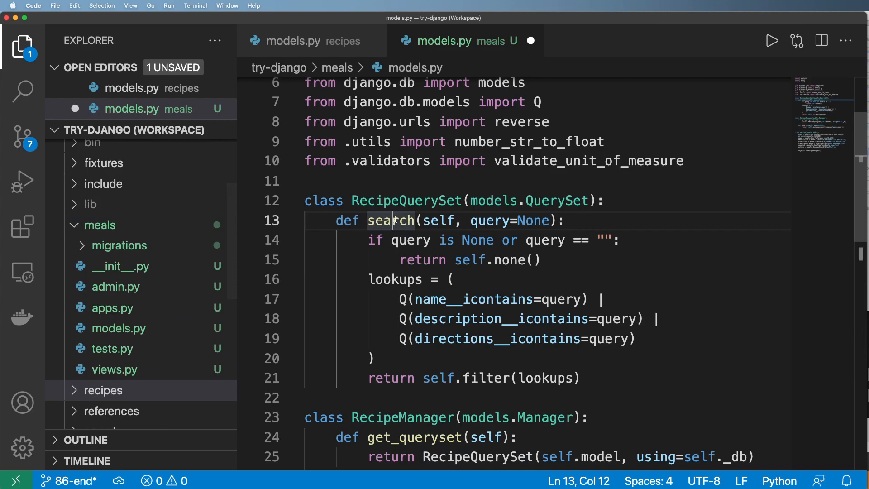
{"action": "double_click", "coordinate": [382, 201]}
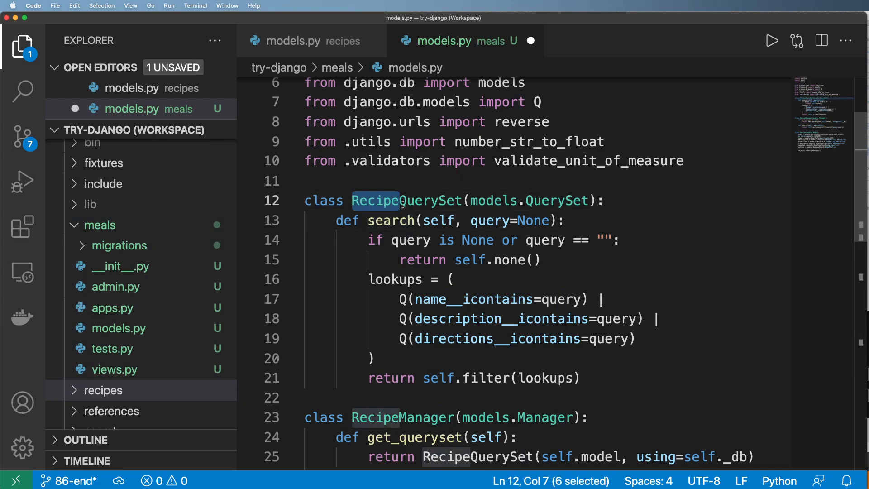
{"action": "key", "text": "Cmd+f"}
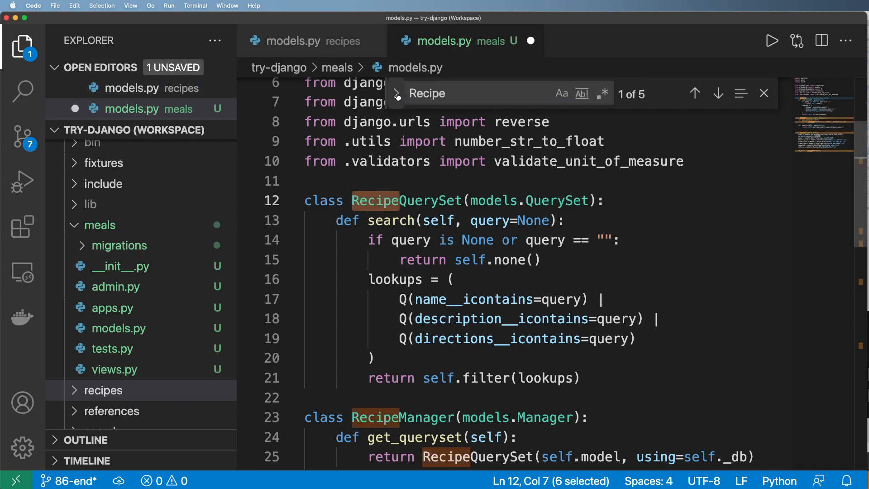
{"action": "left_click", "coordinate": [397, 93]}
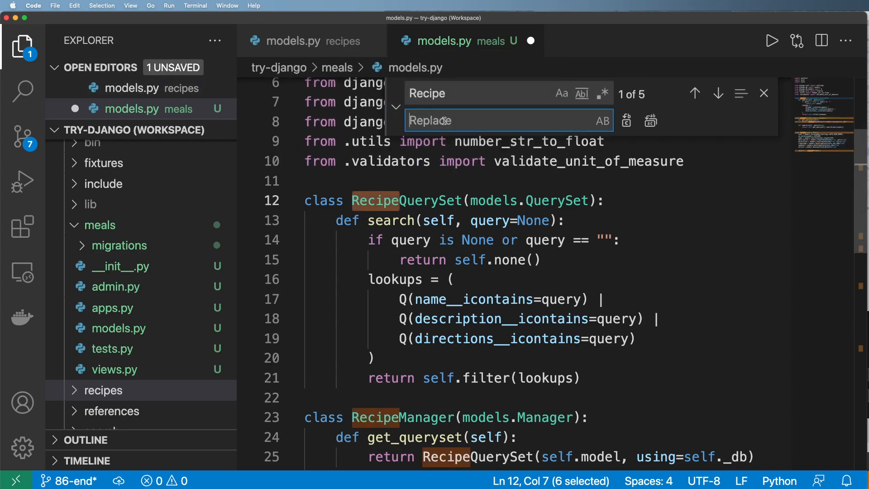
{"action": "type", "text": "Meal"}
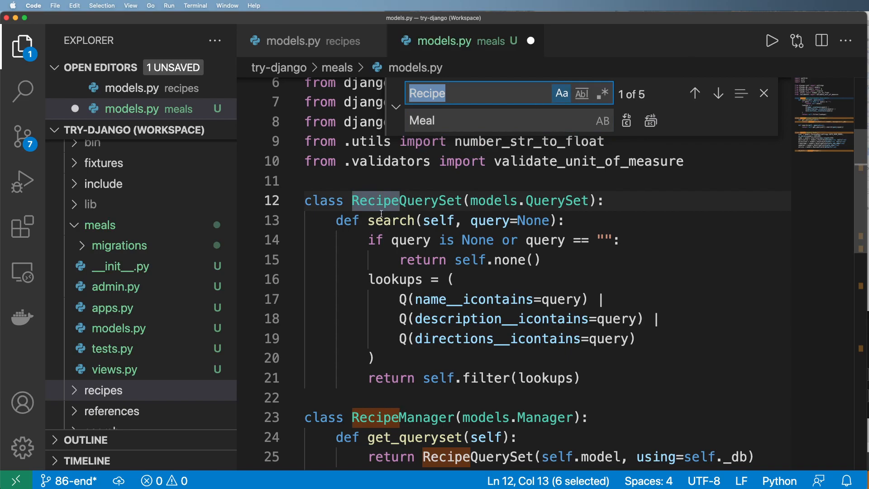
{"action": "left_click", "coordinate": [651, 120]}
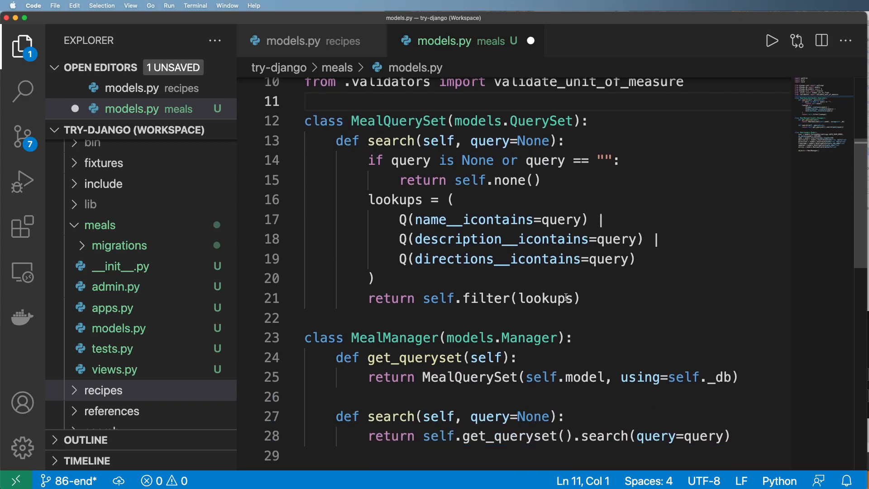
Remove the search methods, add a recipe foreign key beside user, drop name and description.
{"action": "left_click_drag", "start_coordinate": [334, 140], "coordinate": [580, 298]}
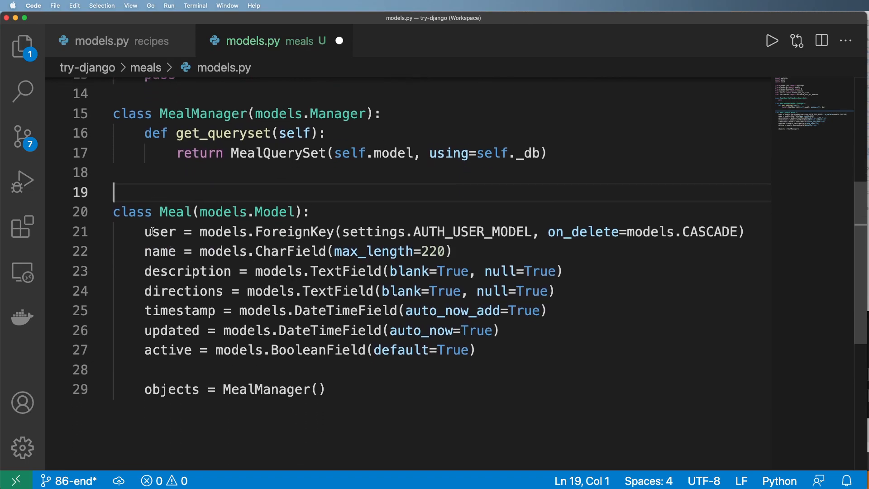
{"action": "left_click_drag", "start_coordinate": [144, 232], "coordinate": [745, 232]}
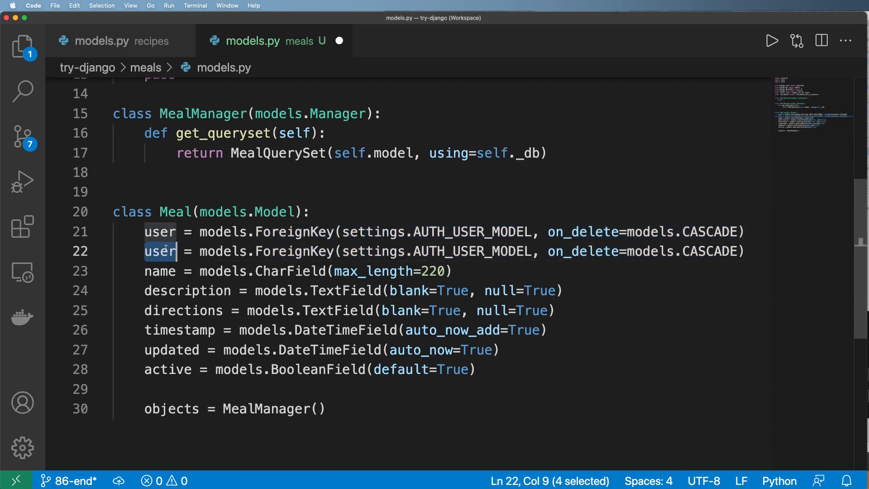
{"action": "type", "text": "recipe"}
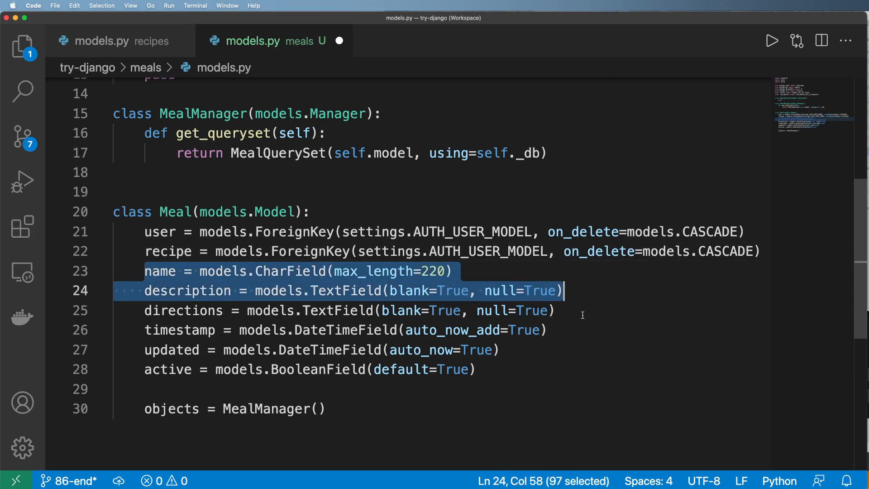
{"action": "left_click", "coordinate": [494, 311]}
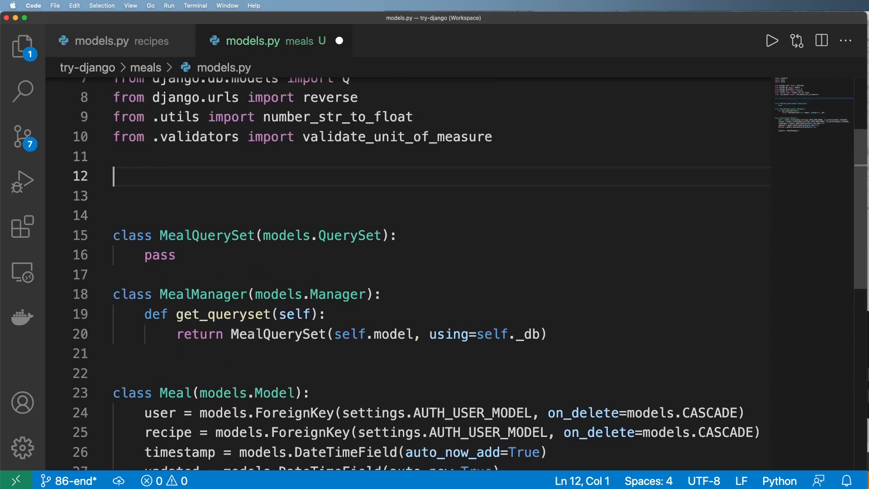
Start a docstring above MealQuerySet listing Meal statuses Pending and Aborted.
{"action": "type", "text": "\"\"\""}
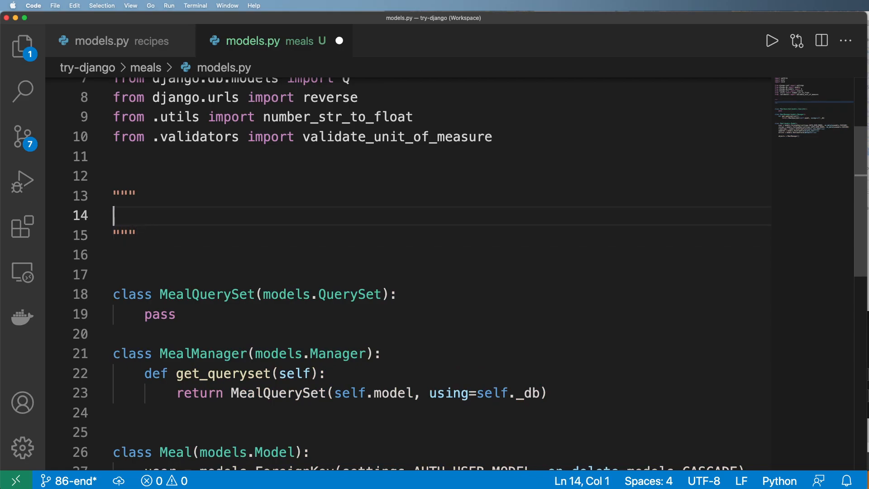
{"action": "type", "text": "Mean -"}
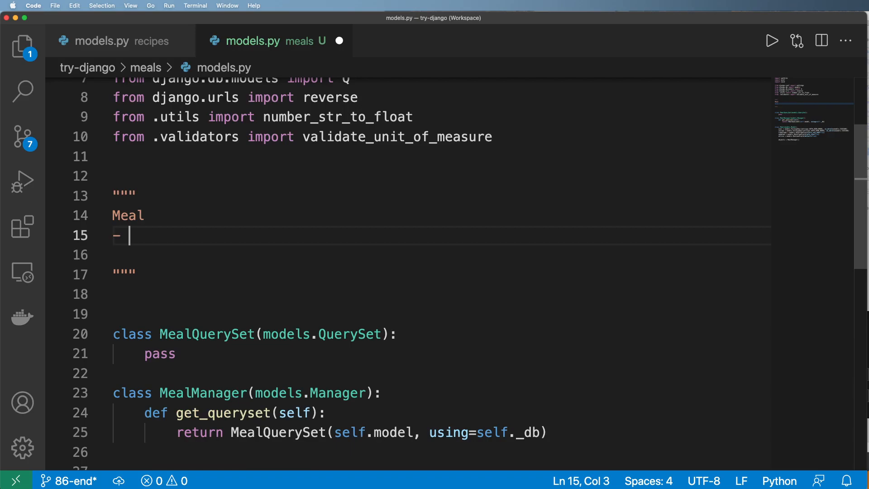
{"action": "type", "text": "Pending"}
{"action": "left_click", "coordinate": [439, 255]}
{"action": "type", "text": "- Done"}
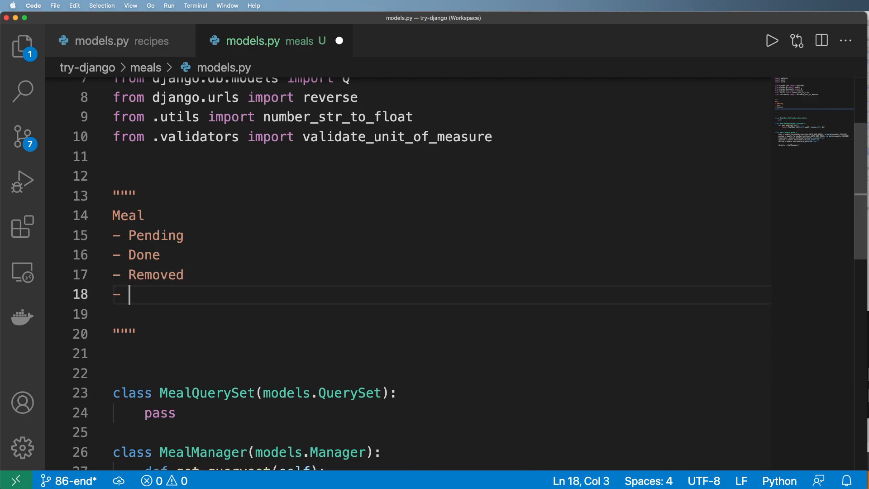
{"action": "type", "text": "Aborted"}
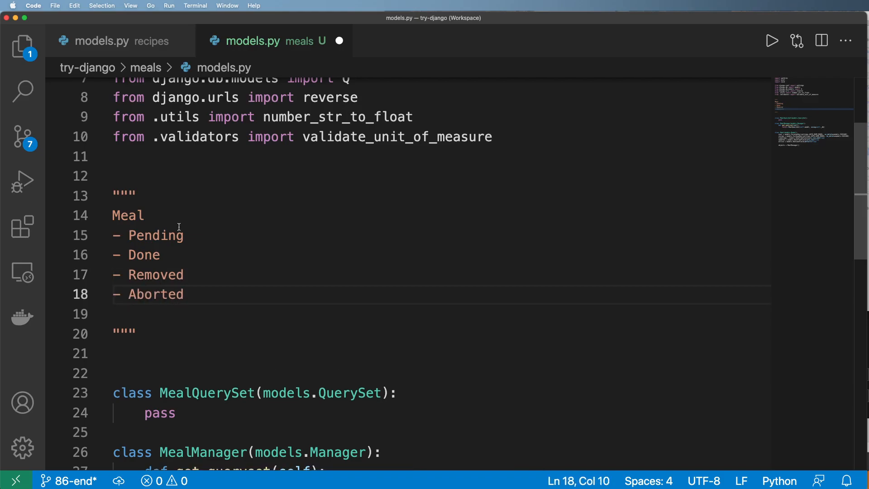
Rename Removed to Expired and Done to Completed in the status notes.
{"action": "double_click", "coordinate": [156, 274]}
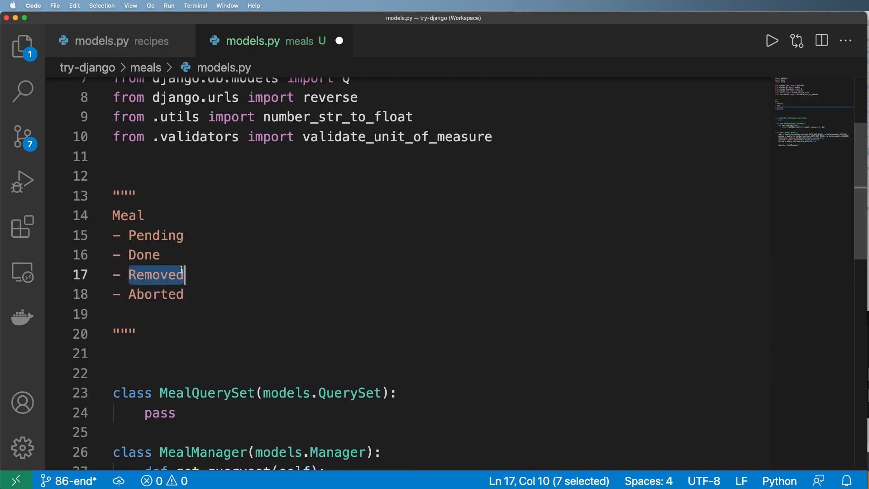
{"action": "type", "text": "Expire"}
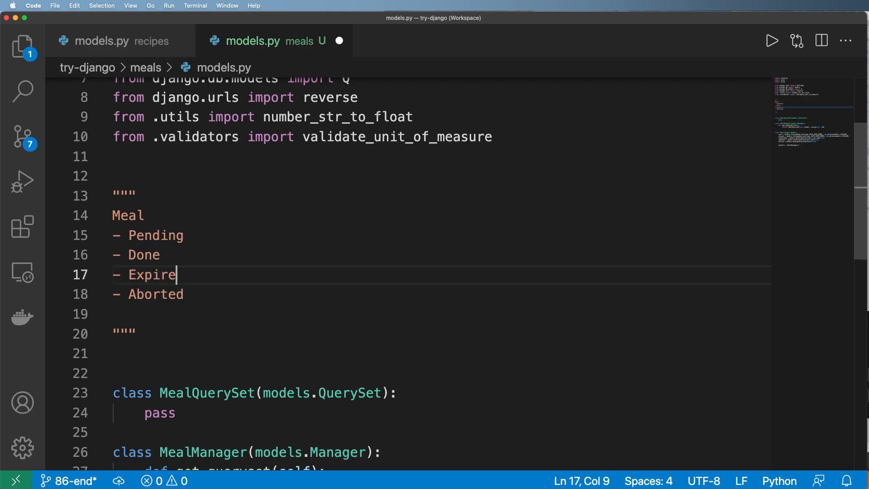
{"action": "double_click", "coordinate": [157, 274]}
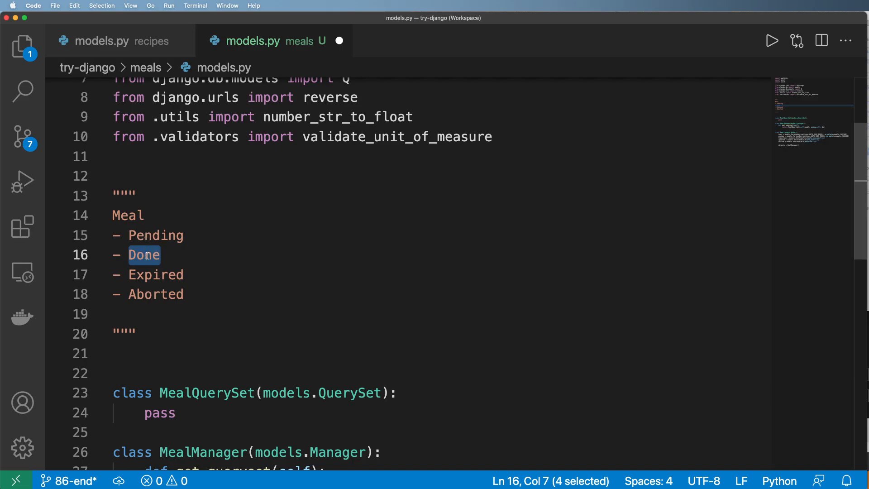
{"action": "type", "text": "Completed"}
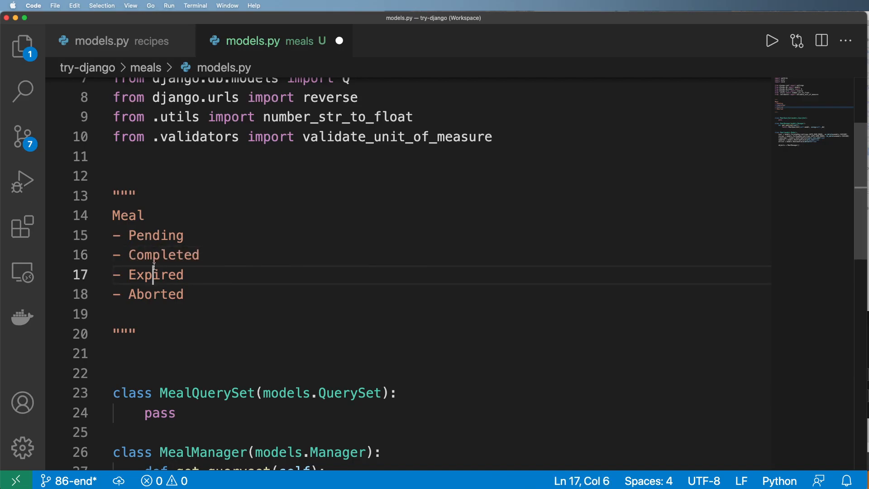
{"action": "scroll", "scroll_direction": "down", "scroll_amount": 3}
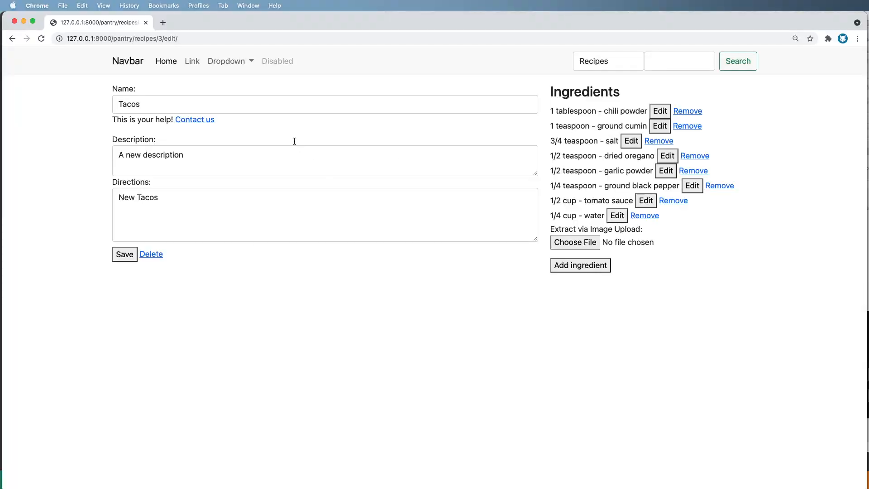
{"action": "mouse_move", "coordinate": [351, 165]}
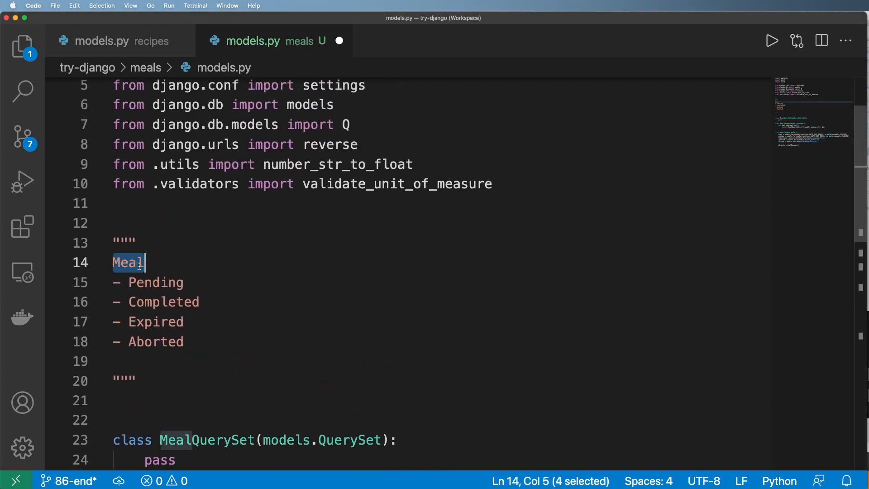
Declare class MealStatus(models.TextChoices) above MealQuerySet.
{"action": "scroll", "scroll_direction": "down", "scroll_amount": 3}
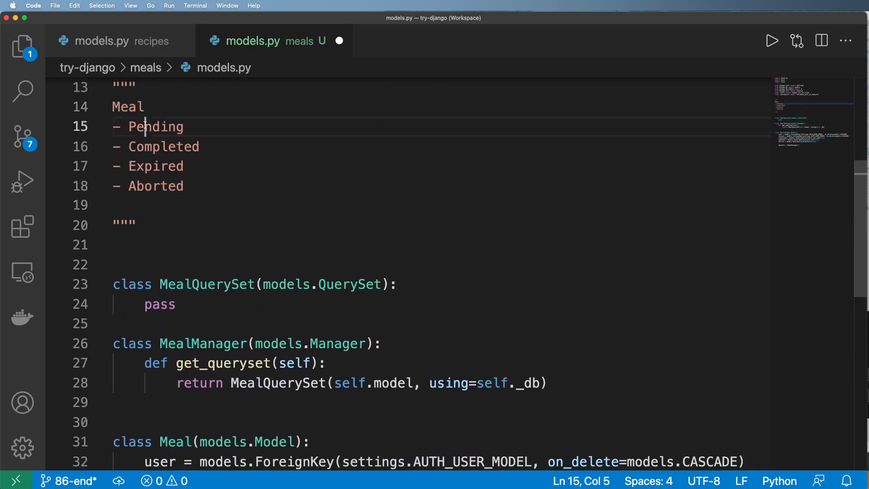
{"action": "double_click", "coordinate": [156, 127]}
{"action": "type", "text": "class Me"}
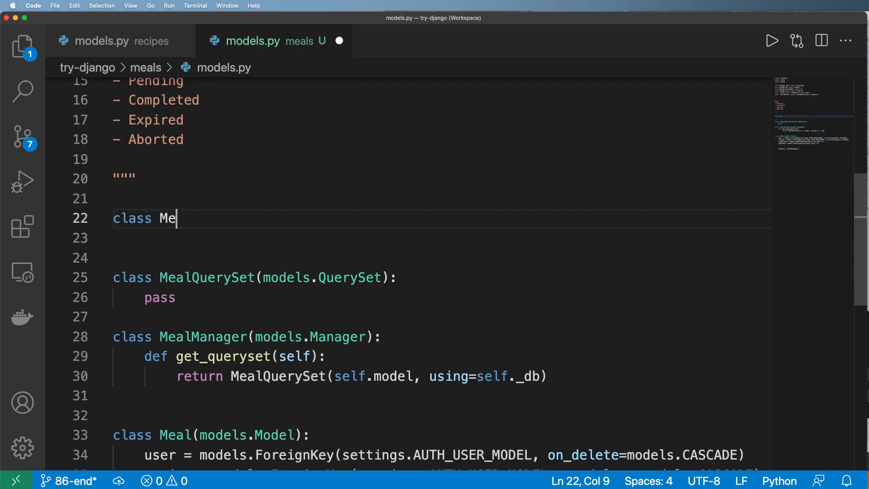
{"action": "type", "text": "alStatus()"}
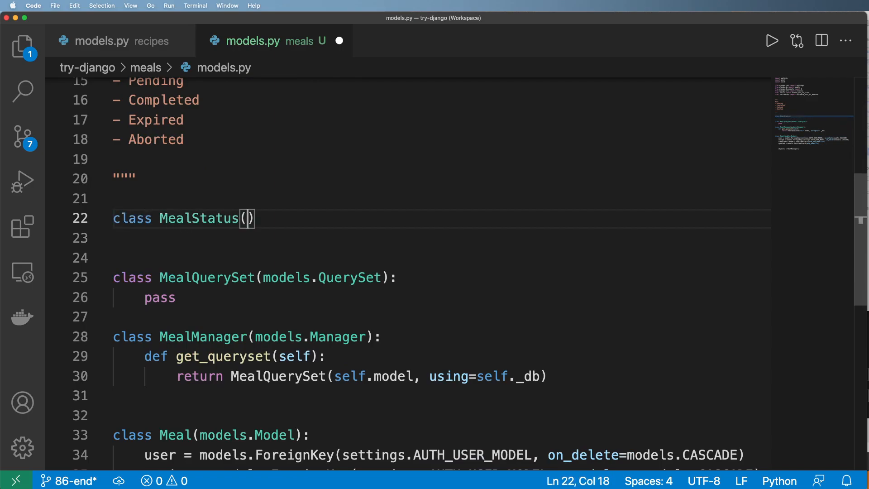
{"action": "type", "text": "models.TextChoices"}
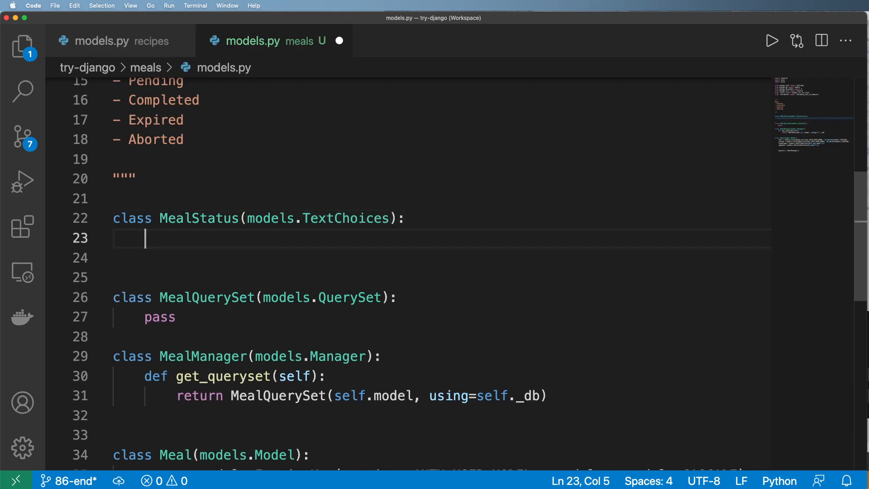
List PENDING, COMPLETED, EXPIRED and ABORTED members in MealStatus.
{"action": "type", "text": "PENDING"}
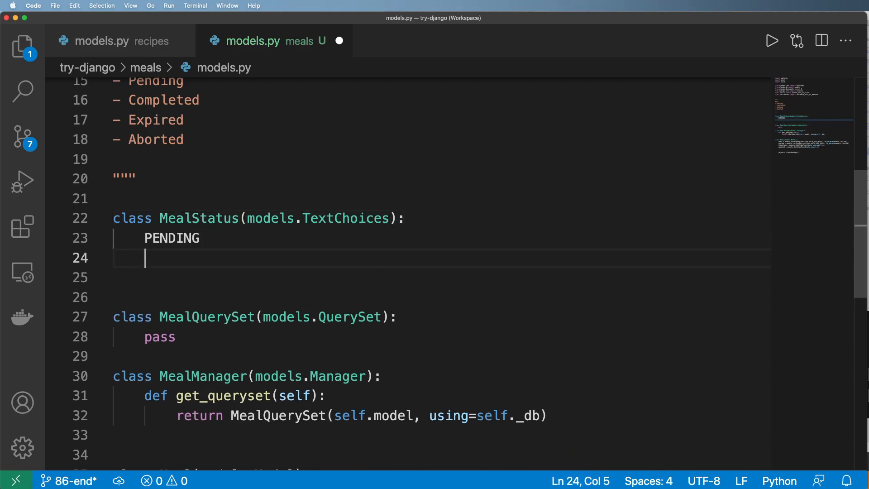
{"action": "type", "text": "COMPLETED"}
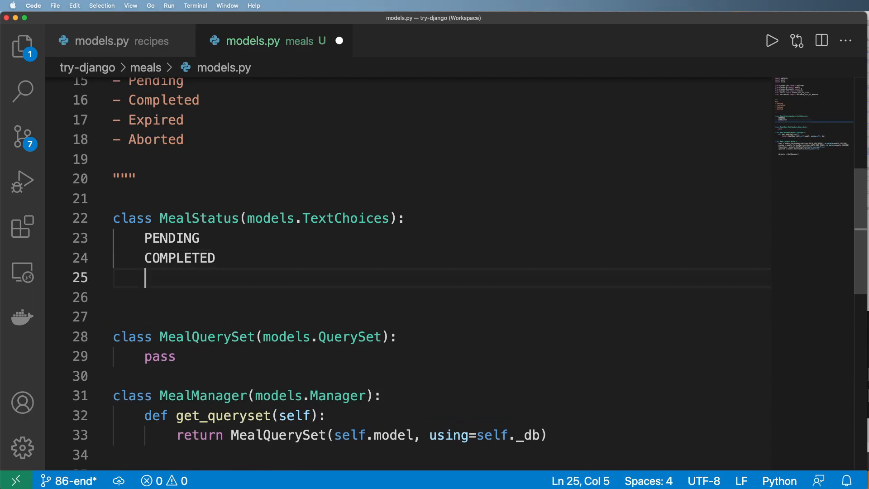
{"action": "type", "text": "EXPIRED"}
{"action": "type", "text": "ABOT"}
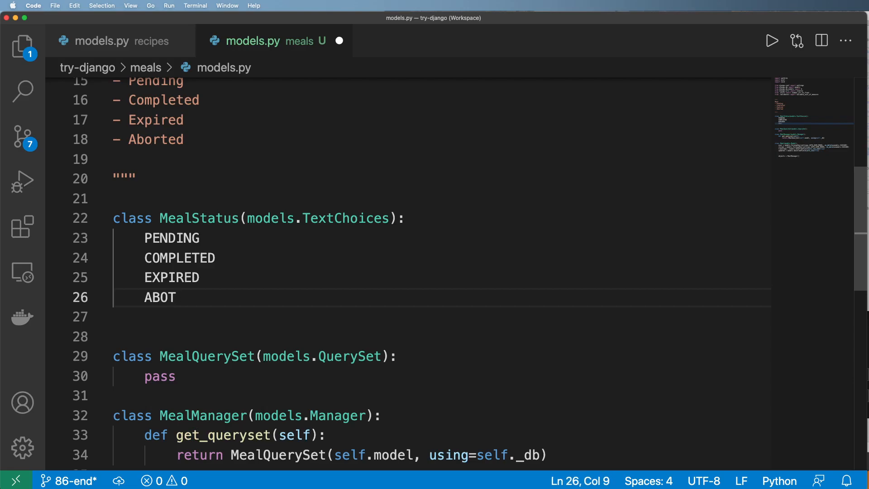
{"action": "type", "text": "RTED"}
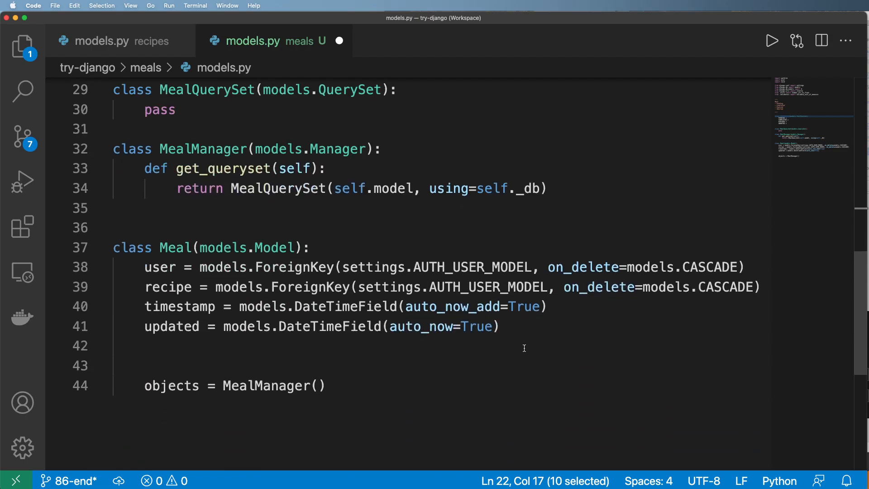
Add status = models.CharField(max_length=1, choices=MealStatus.) to Meal.
{"action": "type", "text": "stat"}
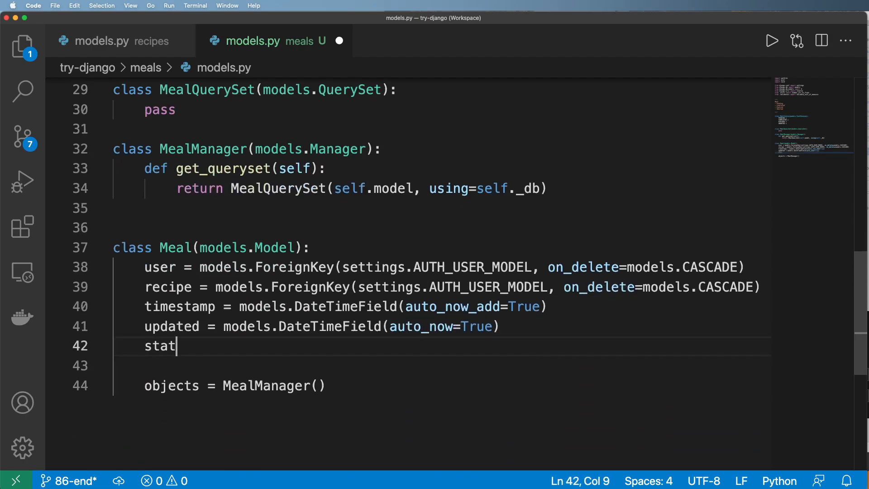
{"action": "type", "text": "us = models.Char"}
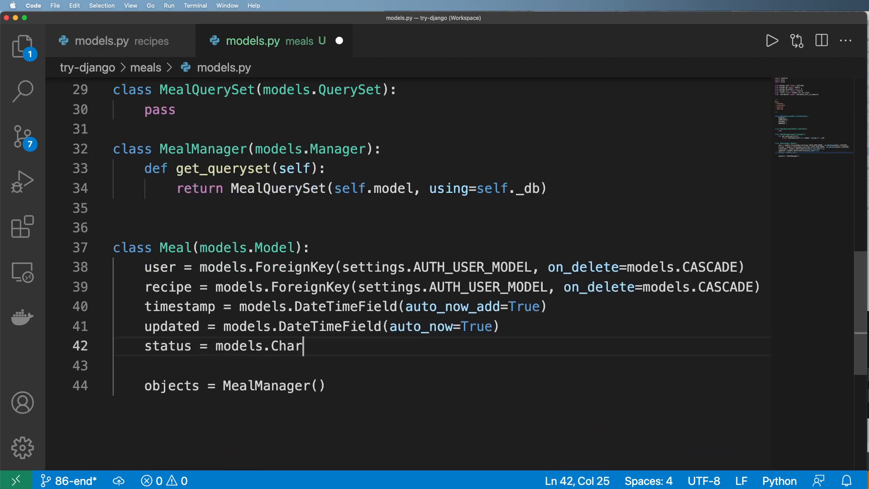
{"action": "type", "text": "Field(max_l"}
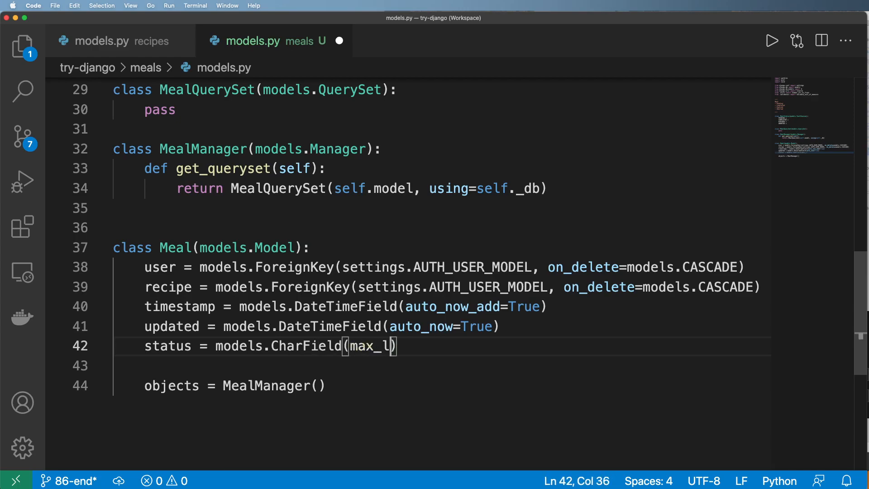
{"action": "type", "text": "ength="}
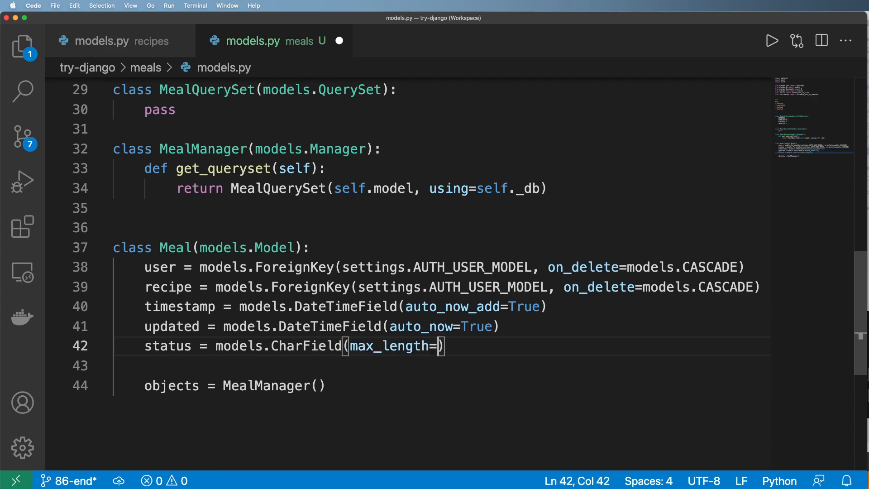
{"action": "type", "text": "1"}
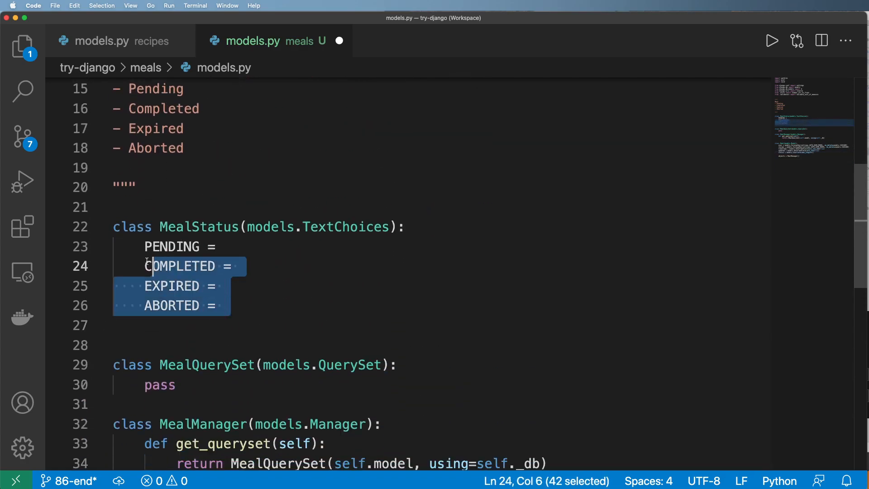
{"action": "scroll", "scroll_direction": "down", "scroll_amount": 3}
{"action": "type", "text": "status = models.CharField(max_length=1, choice"}
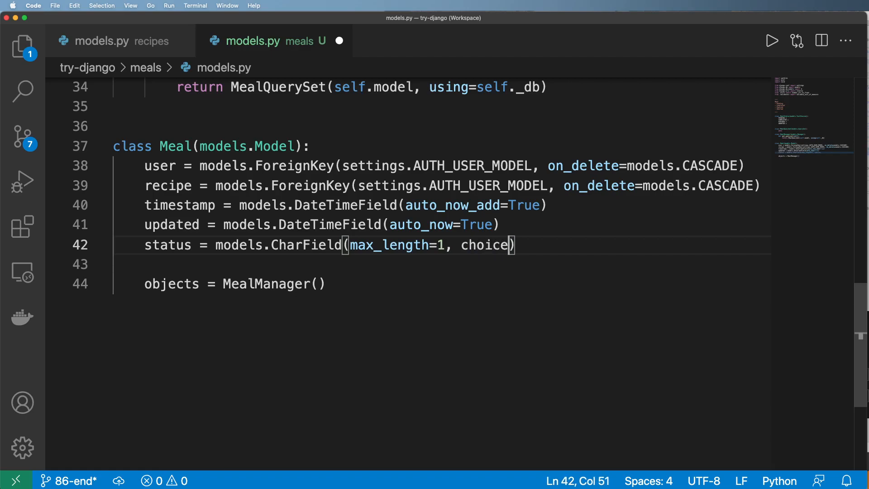
{"action": "type", "text": "s=MealStatus."}
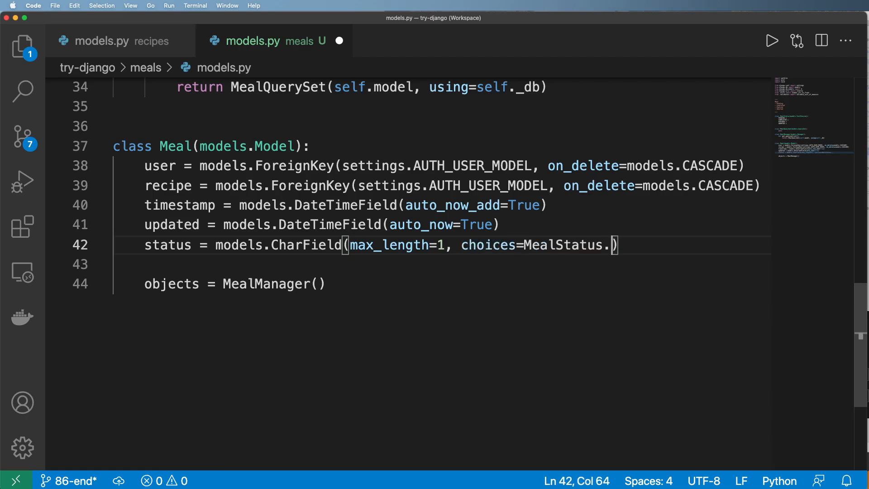
{"action": "type", "text": "choices"}
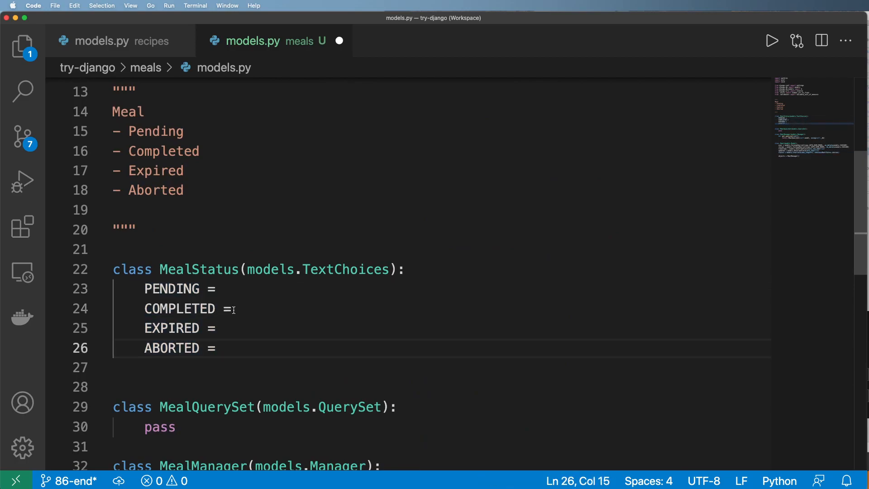
Give MealStatus members one-letter values 'p', 'c', 'e', 'a'.
{"action": "type", "text": "''"}
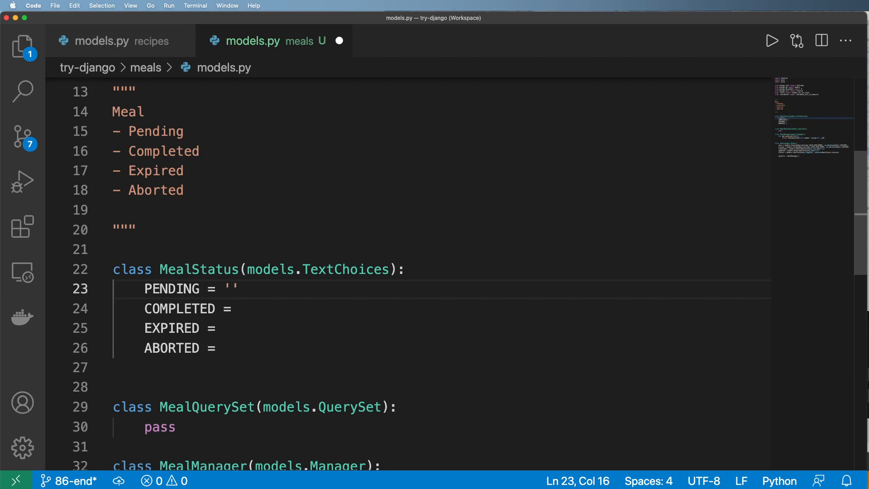
{"action": "type", "text": "p"}
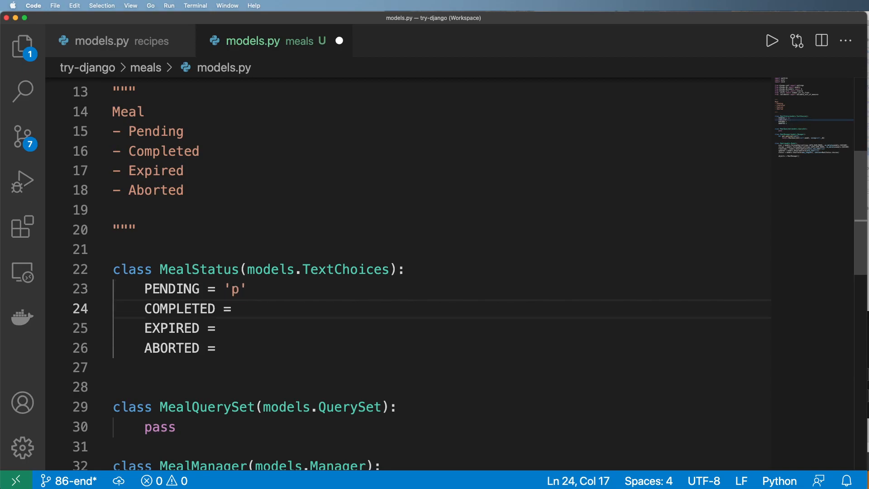
{"action": "type", "text": "'c'"}
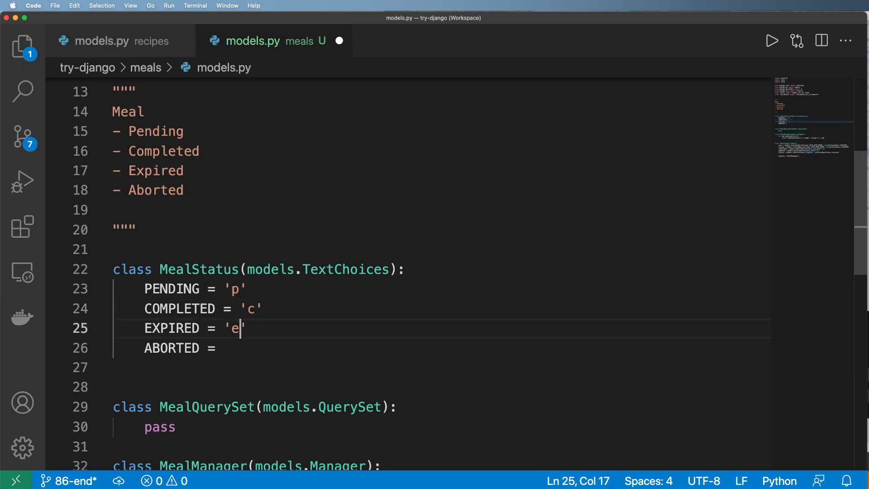
{"action": "type", "text": "'a'"}
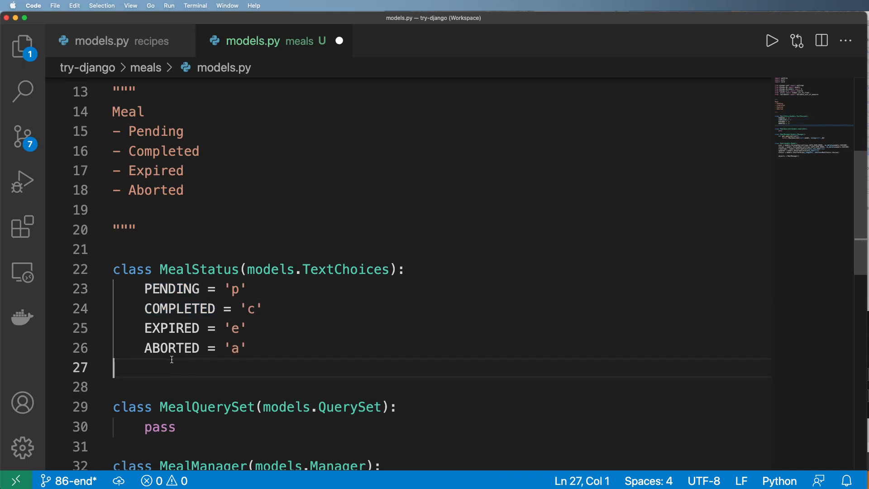
{"action": "scroll", "scroll_direction": "down", "scroll_amount": 3}
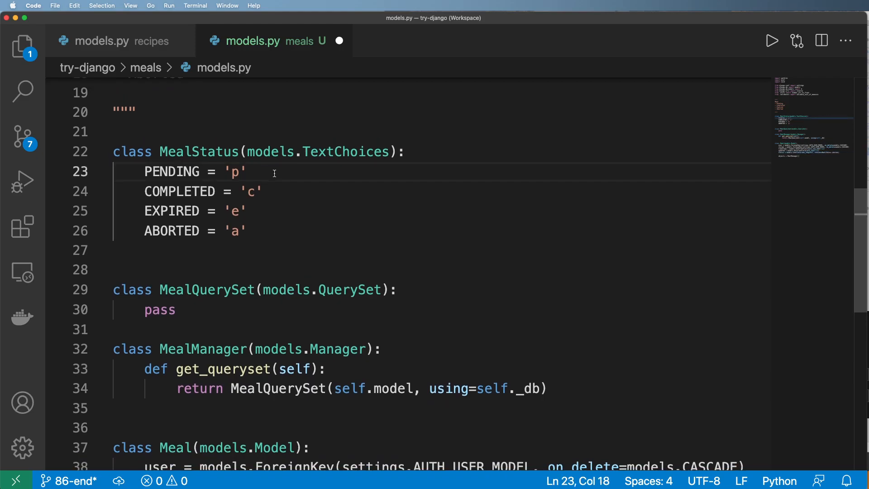
Add labels 'Pending', 'Completed', 'Expired', 'Aborted' to the MealStatus choices.
{"action": "type", "text": ", 'P"}
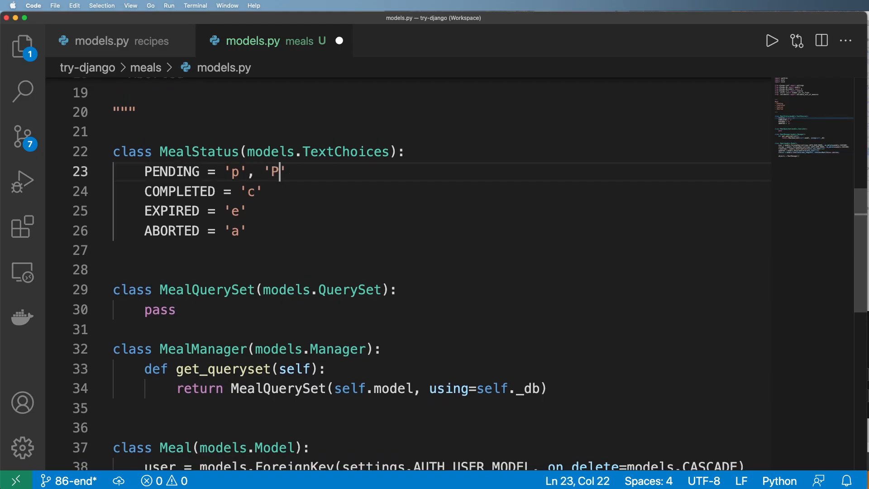
{"action": "type", "text": "ending'"}
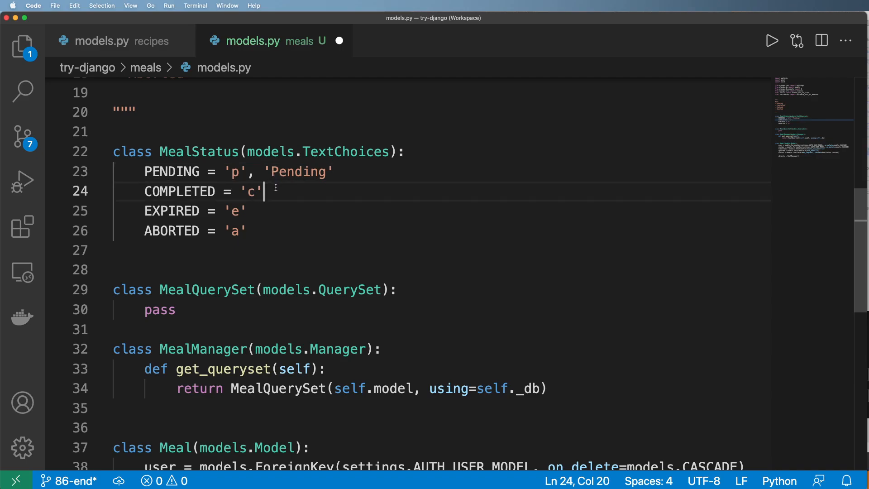
{"action": "type", "text": ", 'Completed'"}
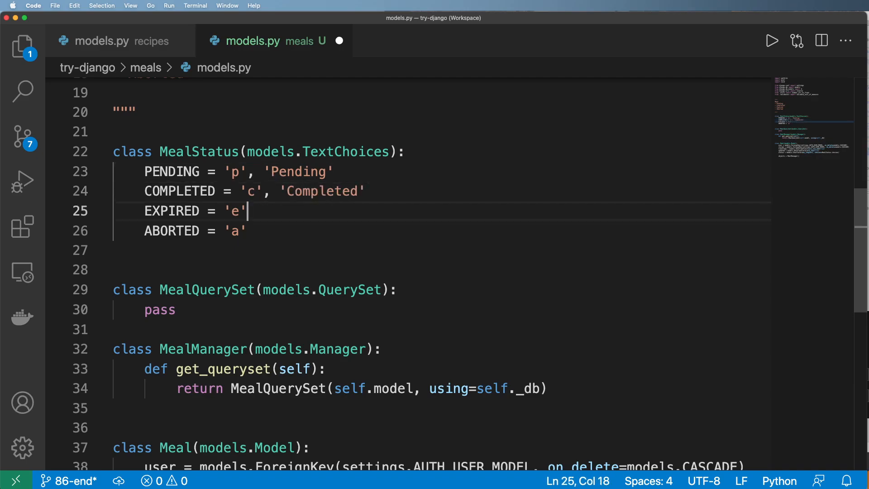
{"action": "type", "text": ", 'A'"}
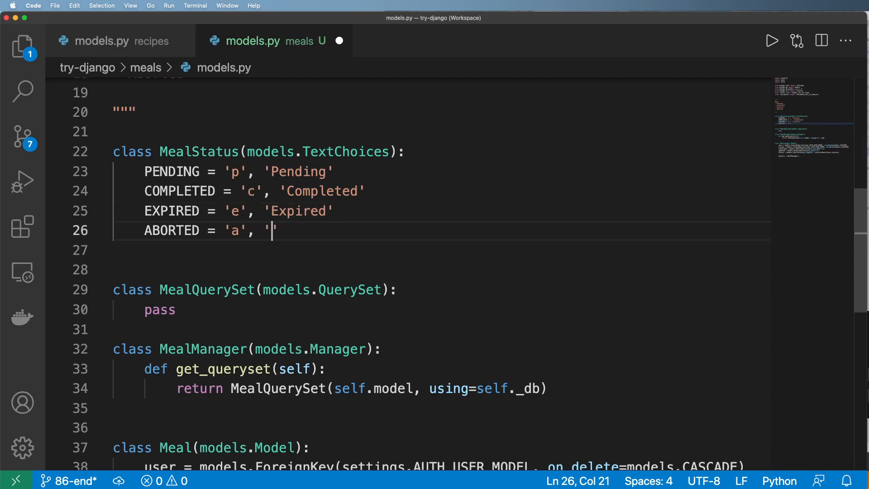
{"action": "type", "text": "Aborted"}
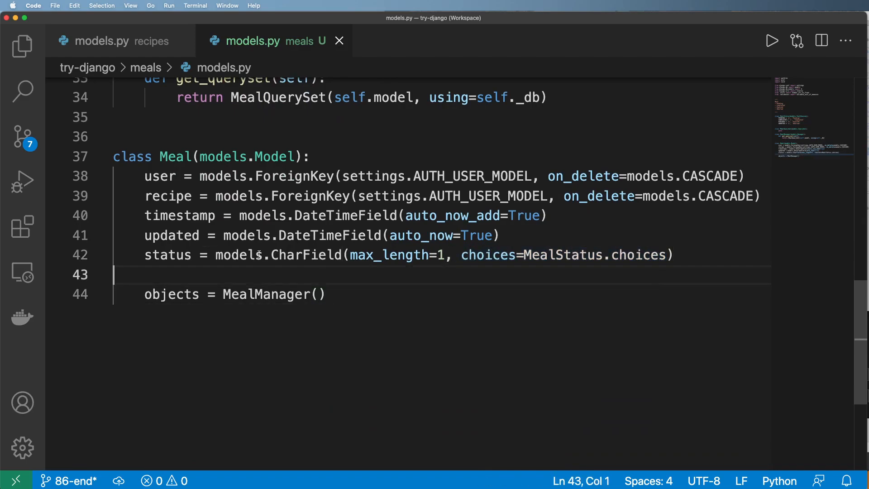
Give the status field default=MealStatus.PENDING and save models.py.
{"action": "left_click", "coordinate": [671, 255]}
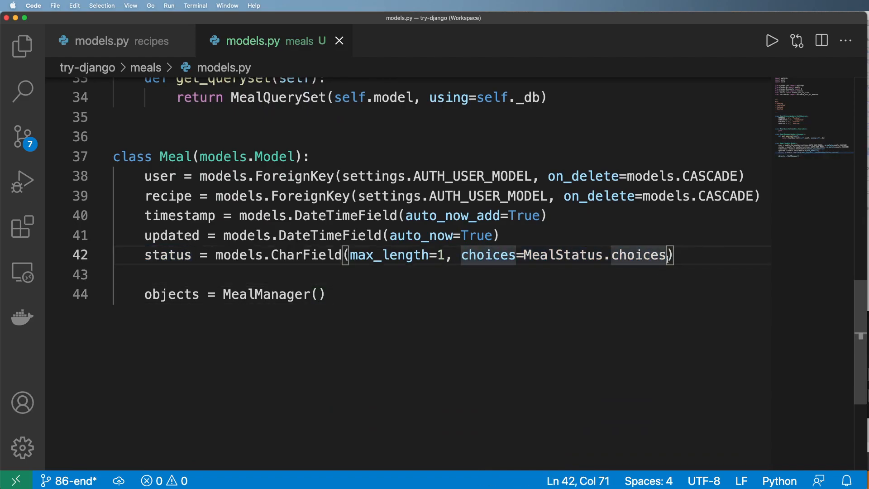
{"action": "type", "text": ", default"}
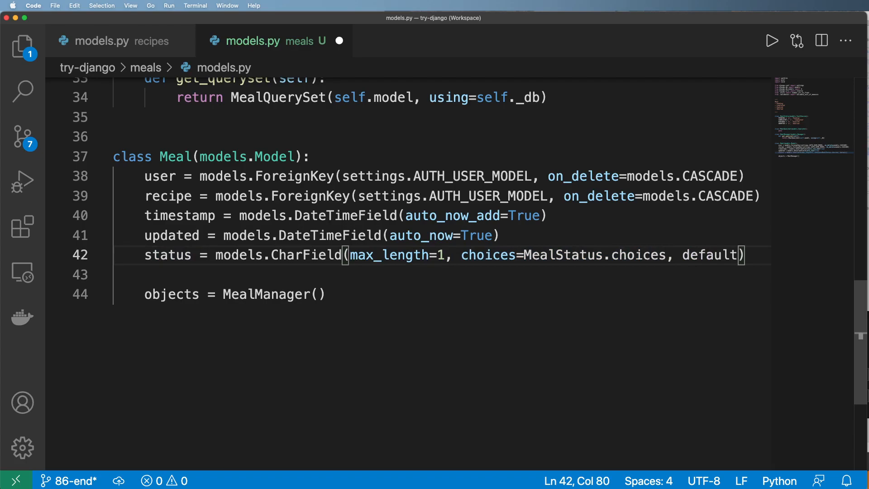
{"action": "type", "text": "=MealStatus.PENDIN"}
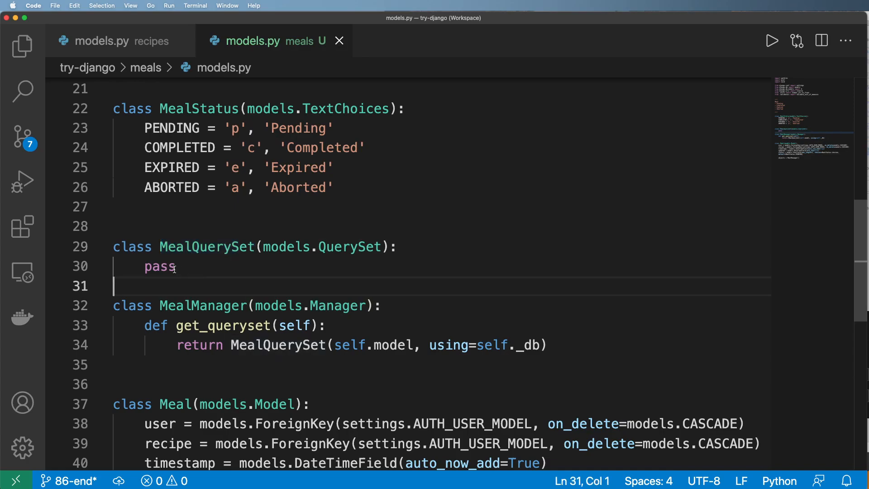
Add pending() returning self.filter(status=MealStatus.PENDING) to MealQuerySet.
{"action": "type", "text": "def p"}
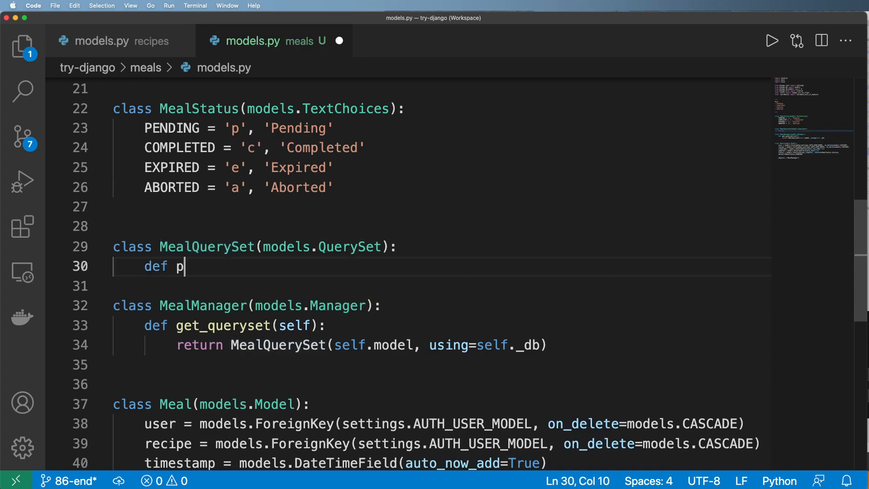
{"action": "type", "text": "ending(self):"}
{"action": "left_click", "coordinate": [441, 287]}
{"action": "type", "text": "return self."}
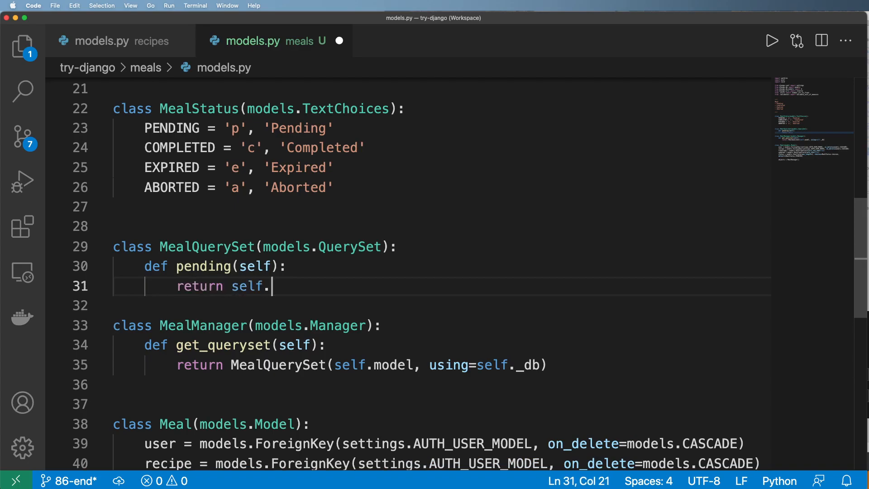
{"action": "type", "text": "filter(status=MealStatus"}
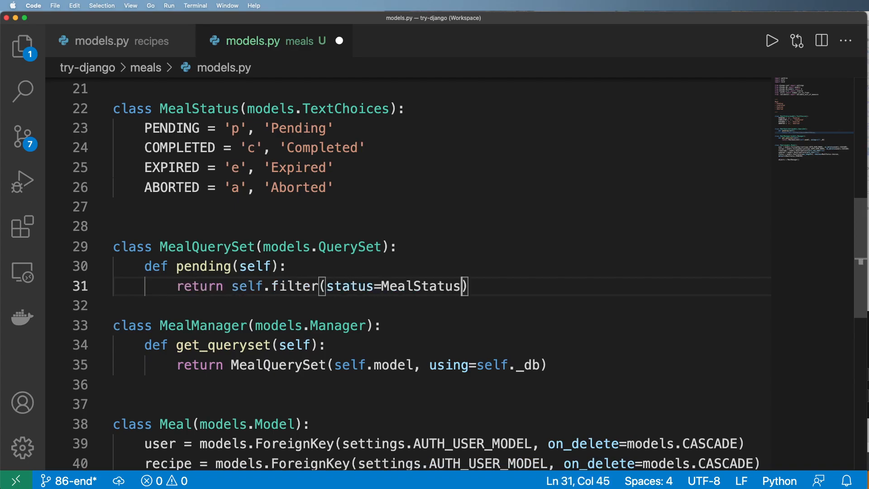
{"action": "type", "text": ".PENDING"}
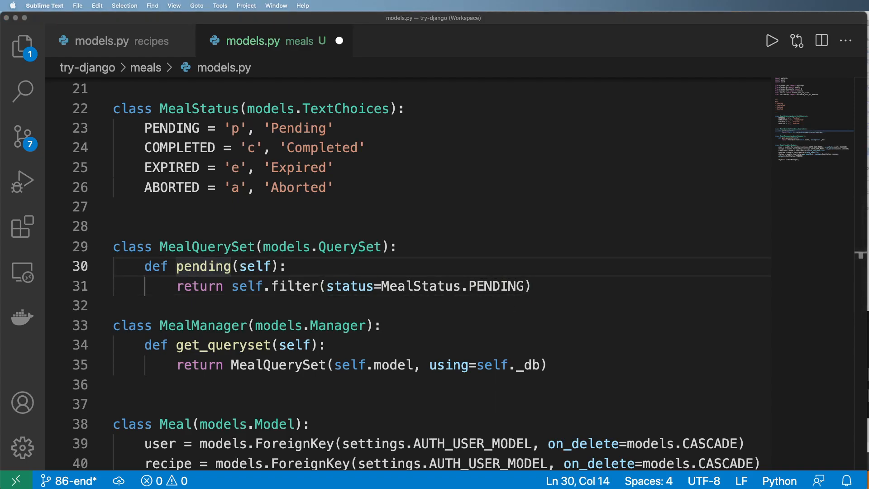
{"action": "mouse_move", "coordinate": [379, 313]}
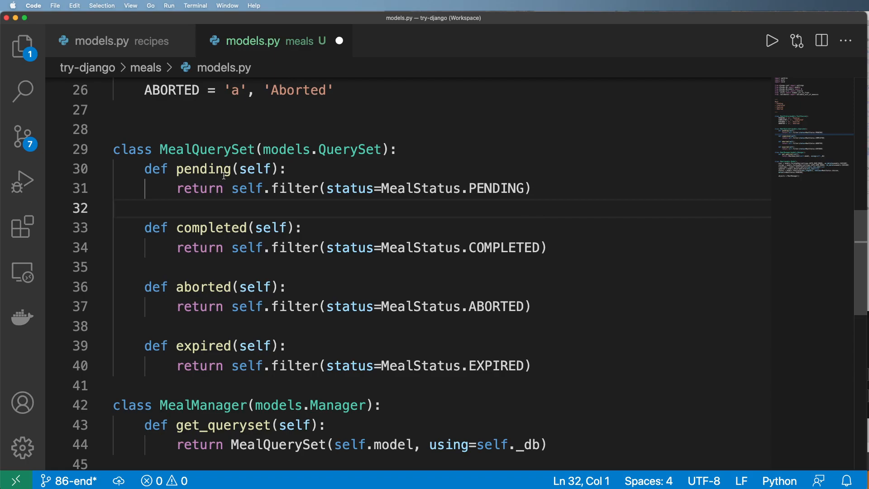
Duplicate it into completed, aborted and expired filters and save.
{"action": "double_click", "coordinate": [211, 228]}
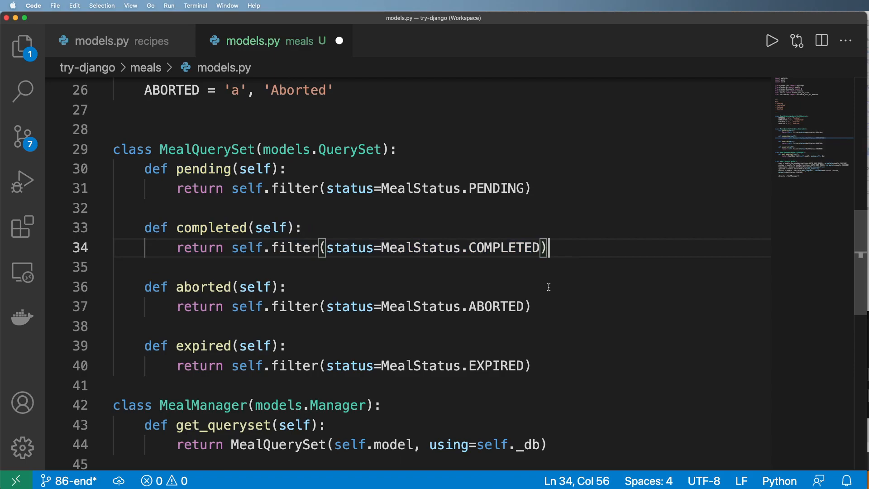
{"action": "left_click_drag", "start_coordinate": [143, 287], "coordinate": [530, 306]}
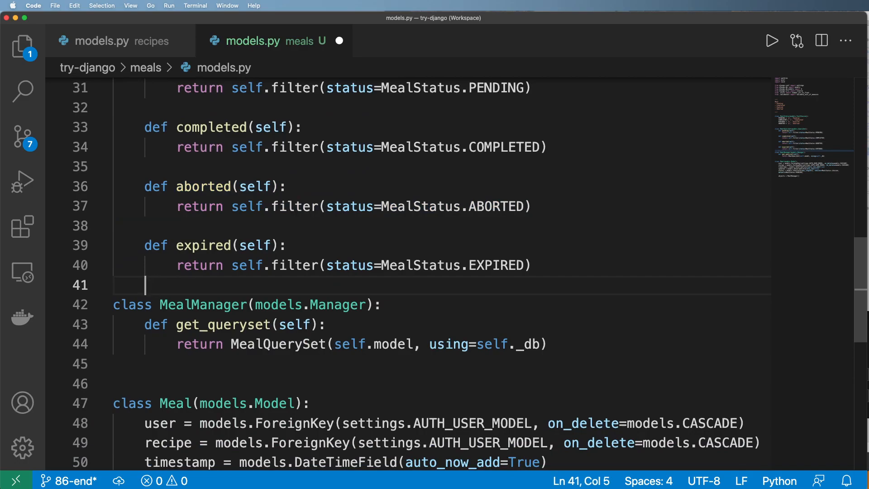
{"action": "key", "text": "Enter"}
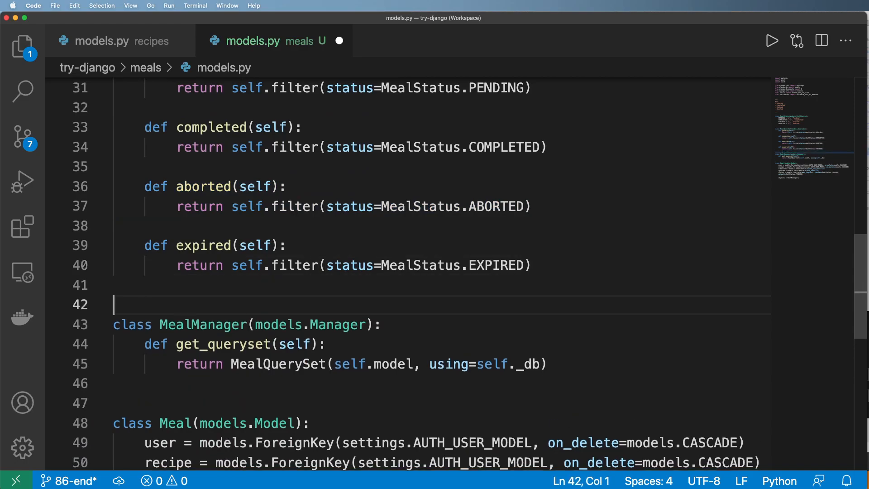
{"action": "scroll", "scroll_direction": "down", "scroll_amount": 3}
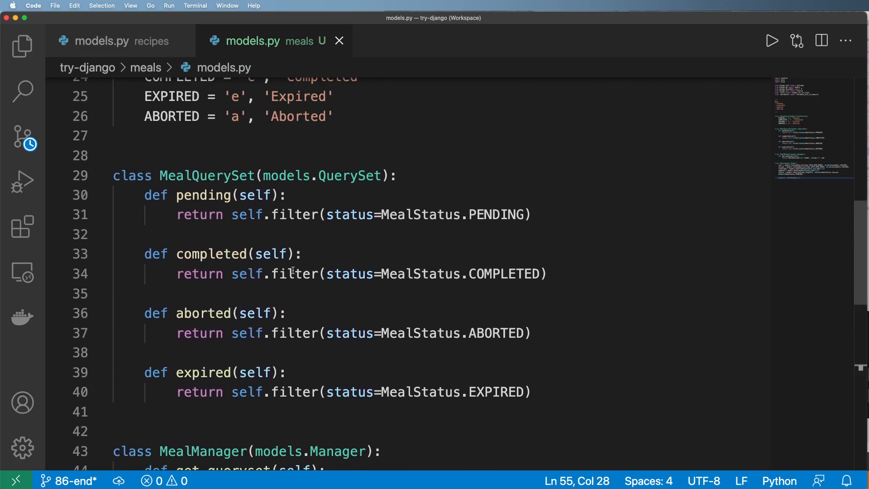
Add by_user_id(self, user_id) returning self.filter(user_id=user_id) and save.
{"action": "key", "text": "Enter"}
{"action": "type", "text": "def b"}
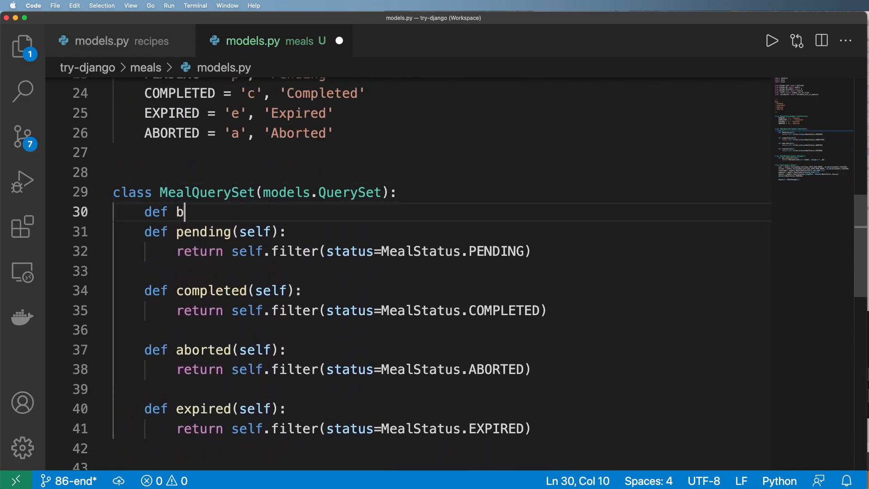
{"action": "type", "text": "y_user_id(self, us"}
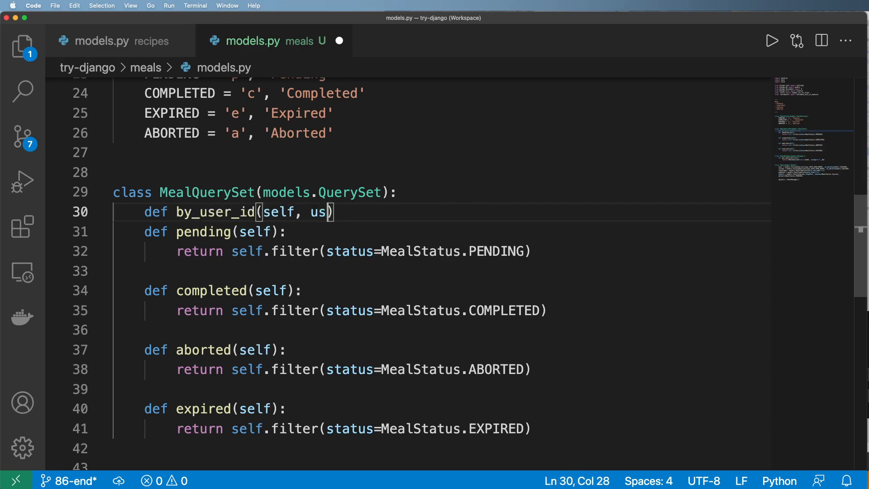
{"action": "type", "text": "er_id):"}
{"action": "type", "text": "return self.filter"}
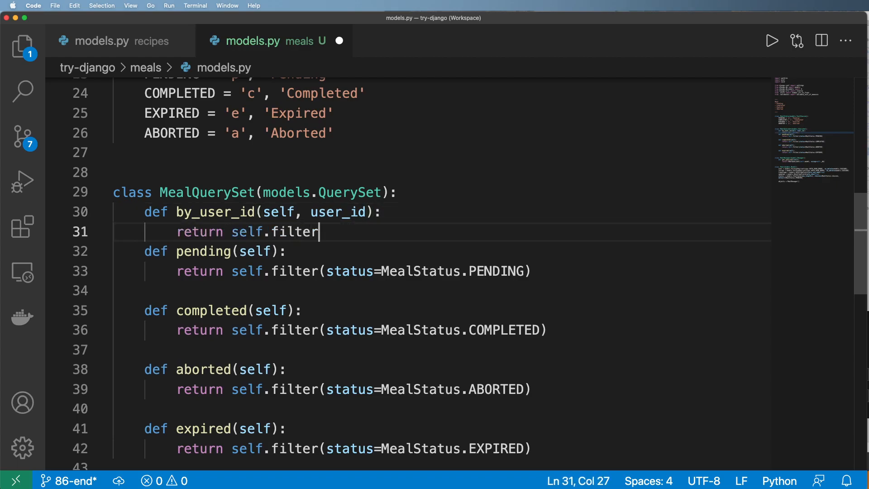
{"action": "type", "text": "(user_id=use"}
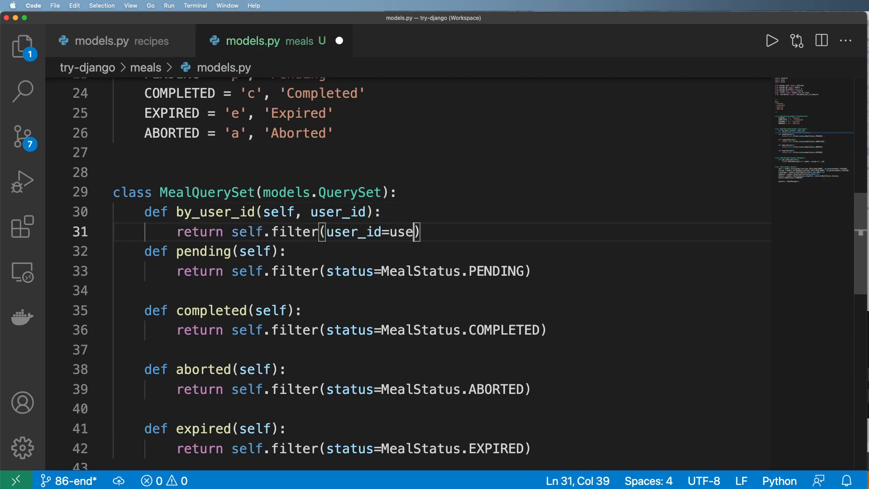
{"action": "type", "text": "_id"}
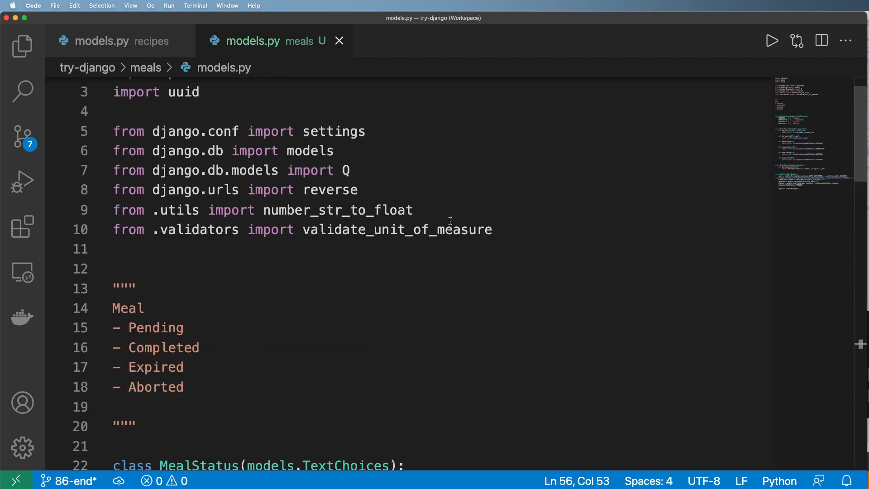
Add the import 'from recipe.models import Recipe' at the top of meals models.py.
{"action": "type", "text": "from"}
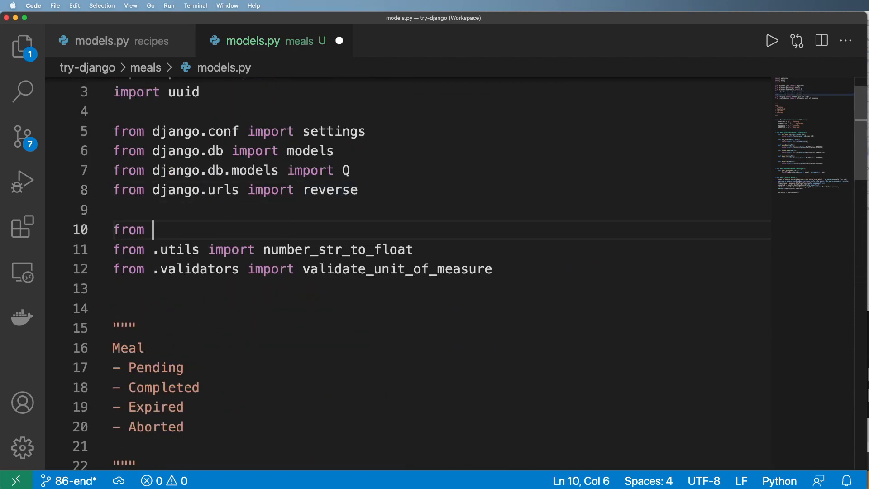
{"action": "type", "text": "recipe."}
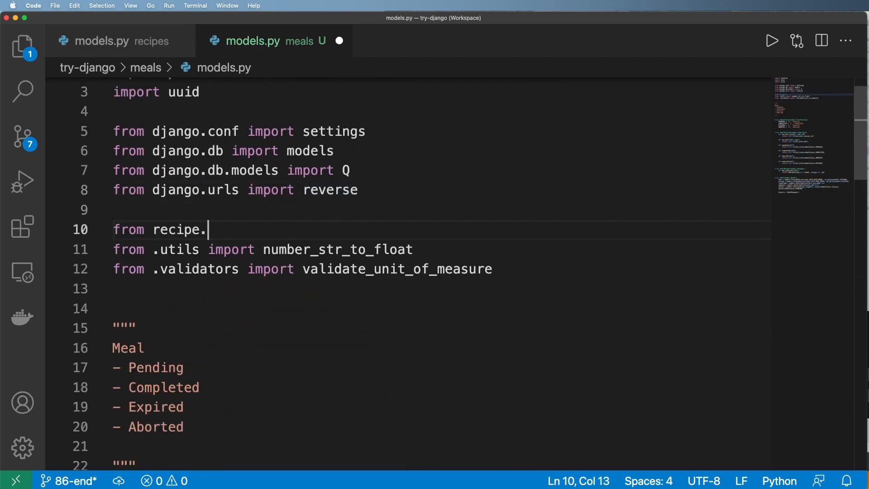
{"action": "type", "text": "models import Recipe"}
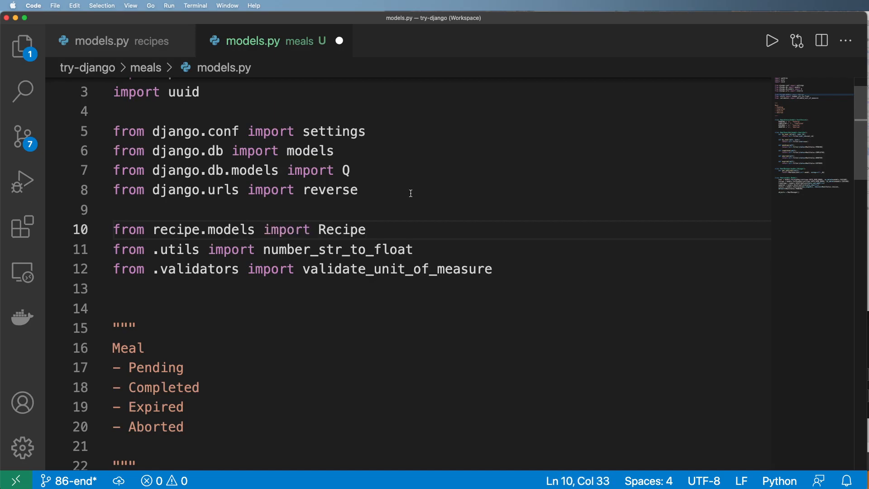
Point the Meal recipe ForeignKey at Recipe instead of settings.AUTH_USER_MODEL.
{"action": "scroll", "scroll_direction": "down", "scroll_amount": 3}
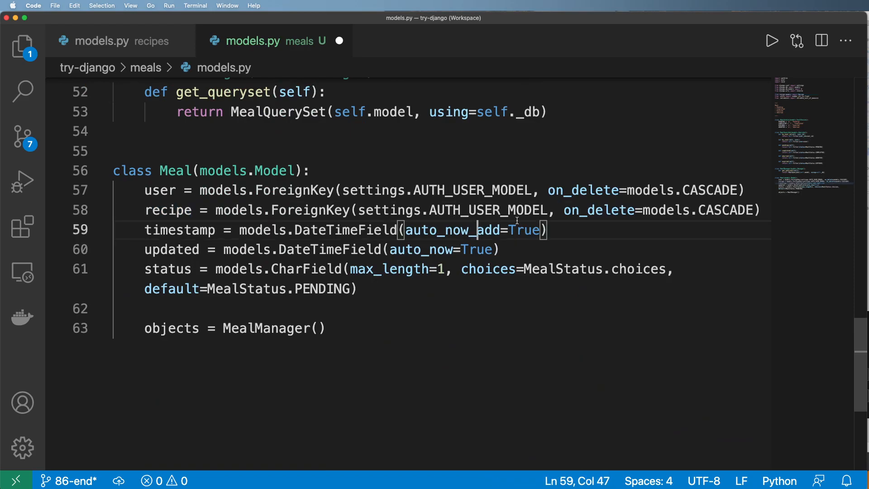
{"action": "double_click", "coordinate": [450, 210]}
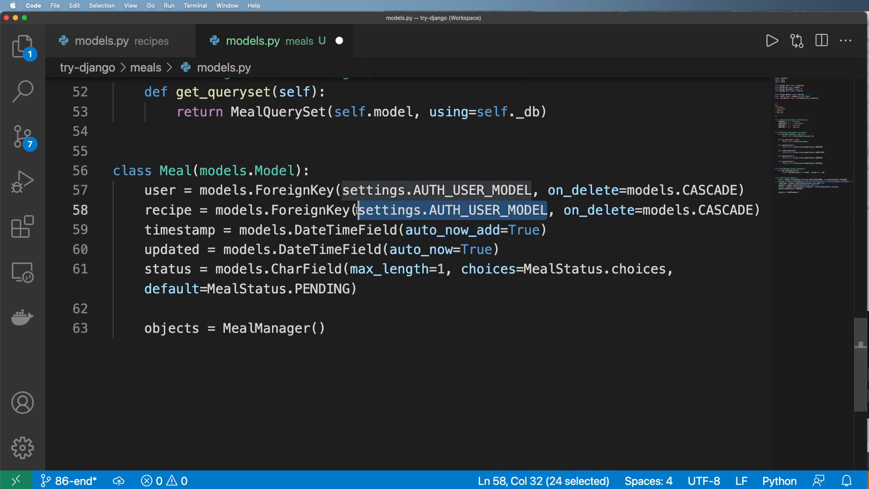
{"action": "type", "text": "Recipe"}
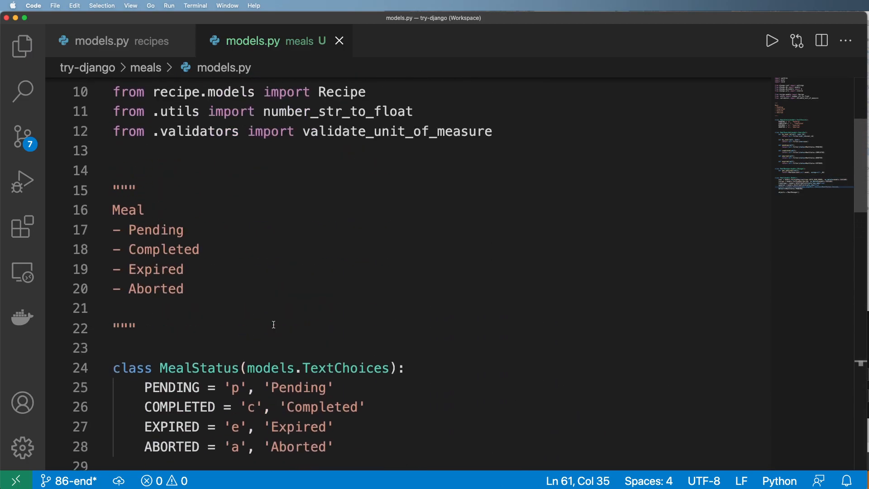
Remove the unused utils and validators imports and close the Find widget.
{"action": "double_click", "coordinate": [178, 232]}
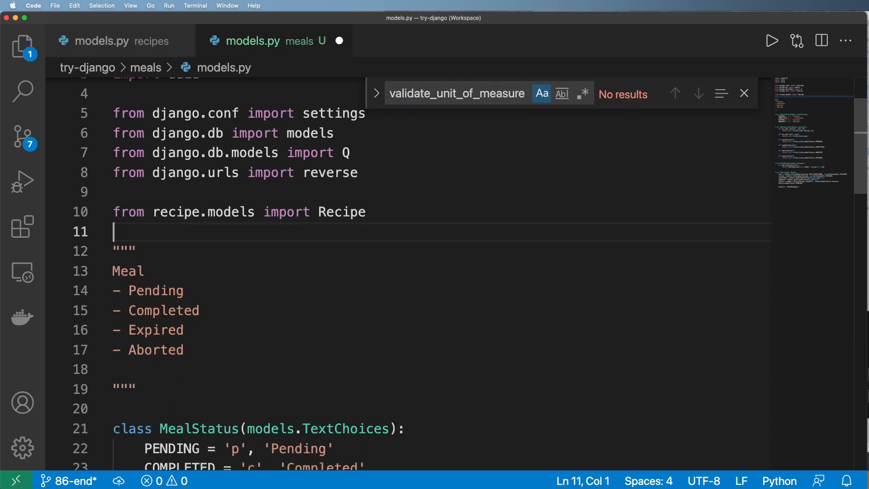
{"action": "left_click", "coordinate": [376, 94]}
{"action": "type", "text": "Q"}
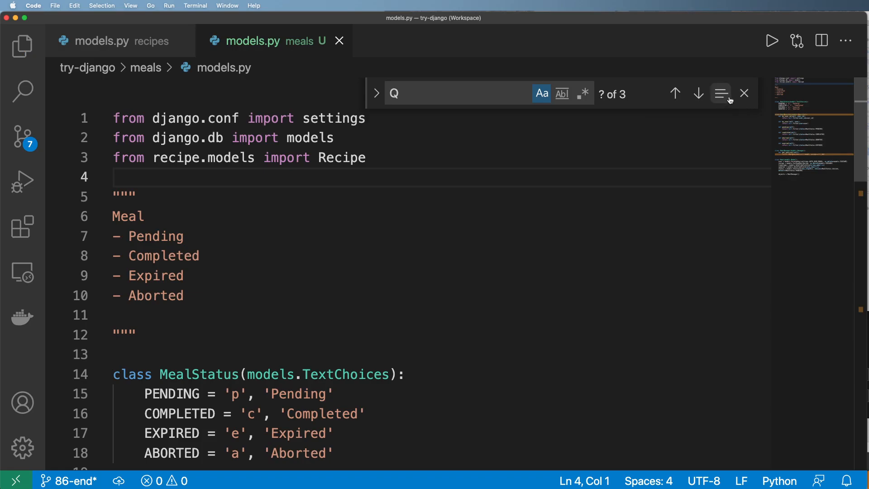
{"action": "left_click", "coordinate": [744, 94]}
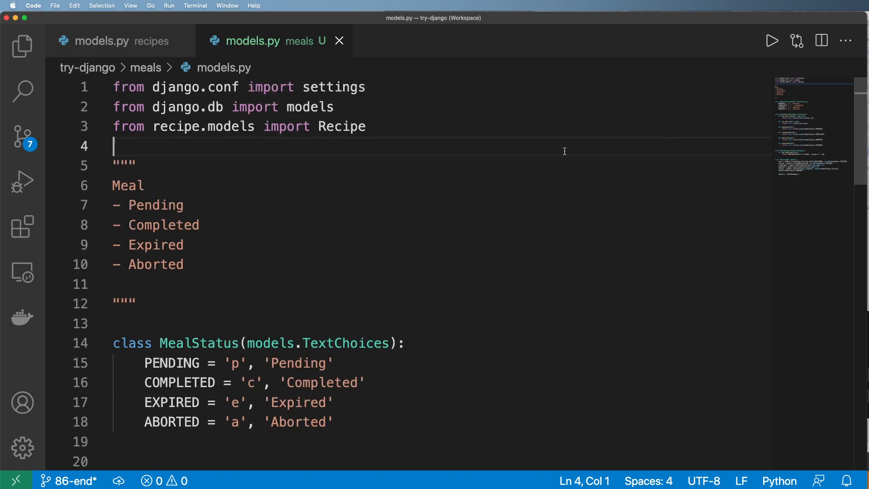
Add a User alias for settings.AUTH_USER_MODEL and head to meals admin.py.
{"action": "scroll", "scroll_direction": "down", "scroll_amount": 3}
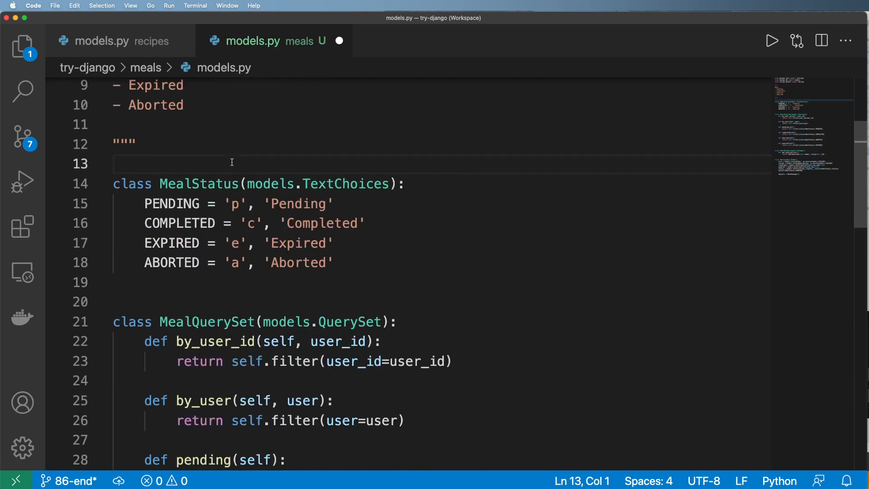
{"action": "type", "text": "User ="}
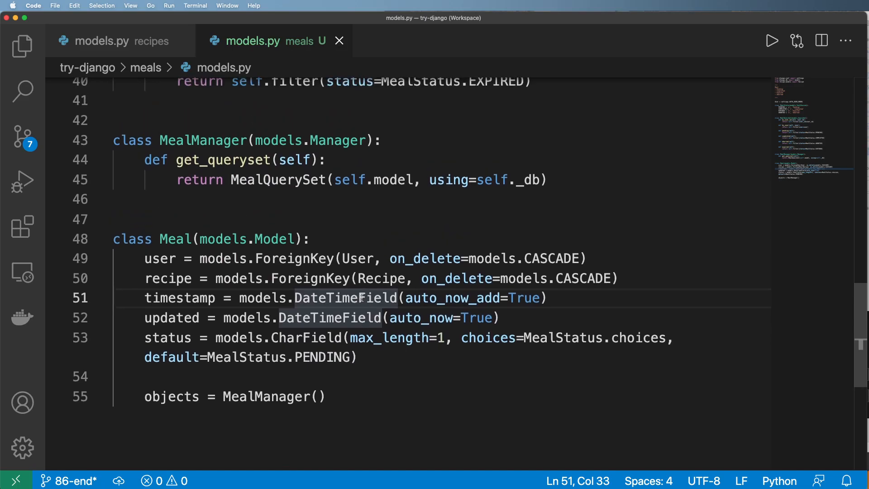
{"action": "left_click", "coordinate": [22, 45]}
{"action": "type", "text": "from"}
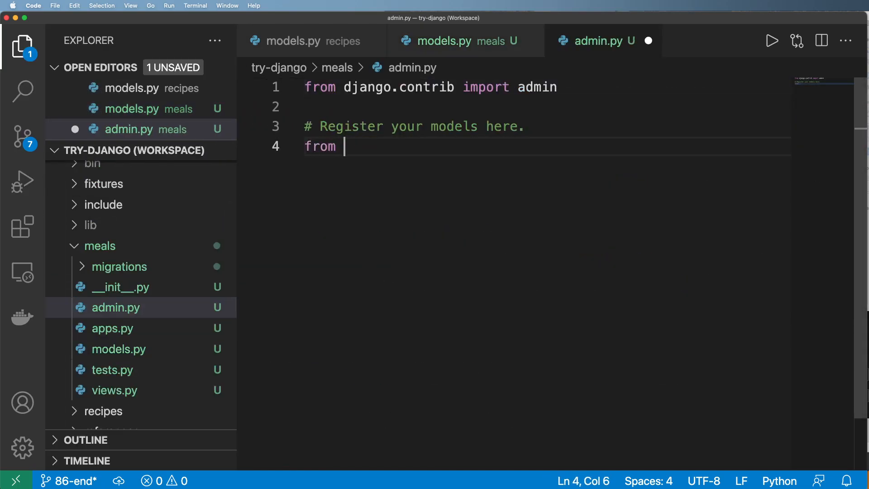
Import Meal from .models in meals admin.py for registration with the admin site.
{"action": "type", "text": ".models import Meal"}
{"action": "type", "text": "admin.site.register(Meal)"}
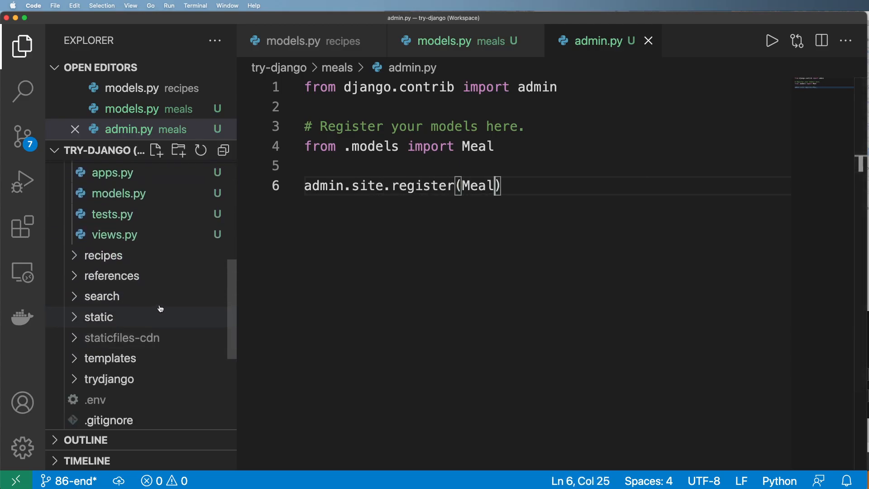
{"action": "mouse_move", "coordinate": [110, 275]}
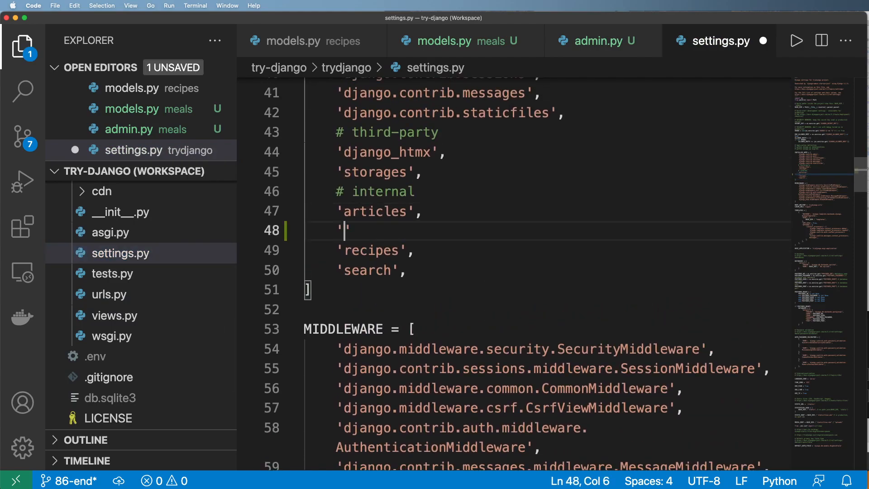
Add 'meals' to INSTALLED_APPS and run python manage.py makemigrations.
{"action": "type", "text": "meals',"}
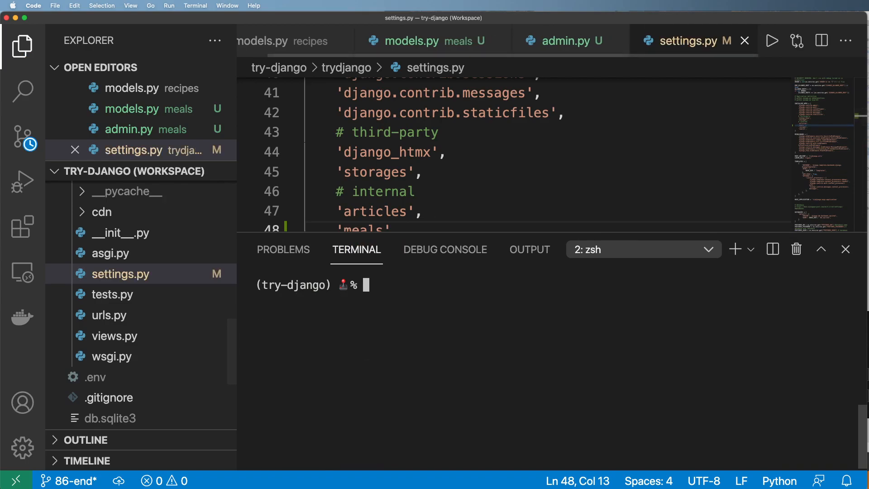
{"action": "type", "text": "python manage.py mak"}
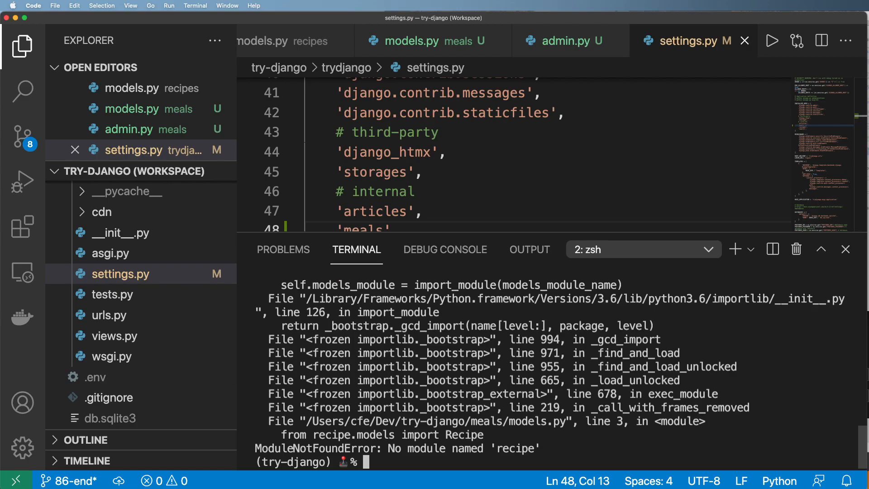
{"action": "mouse_move", "coordinate": [391, 449]}
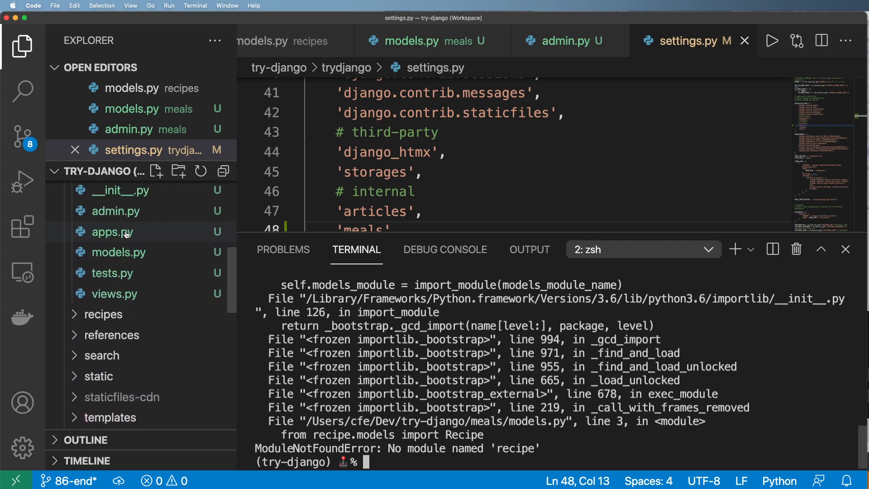
Fix the Recipe import to recipes.models, then rerun makemigrations and migrate.
{"action": "left_click", "coordinate": [118, 252]}
{"action": "type", "text": "python manage.py makemigrations"}
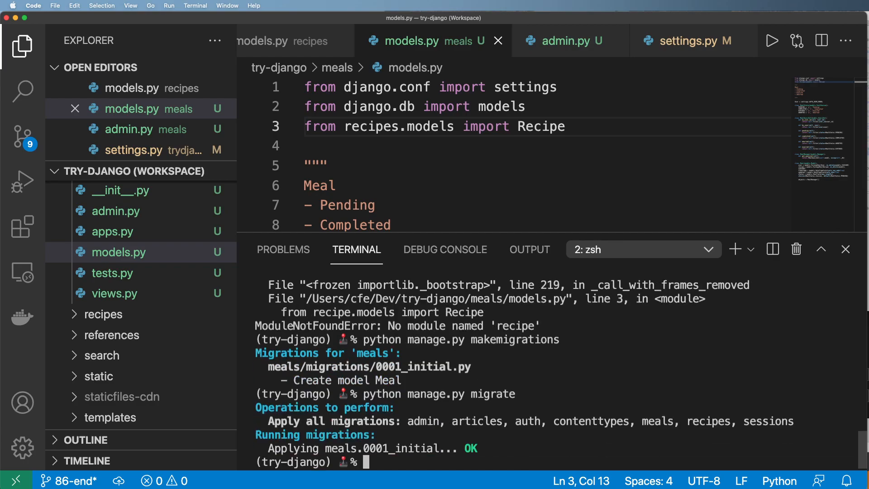
{"action": "left_click", "coordinate": [643, 249]}
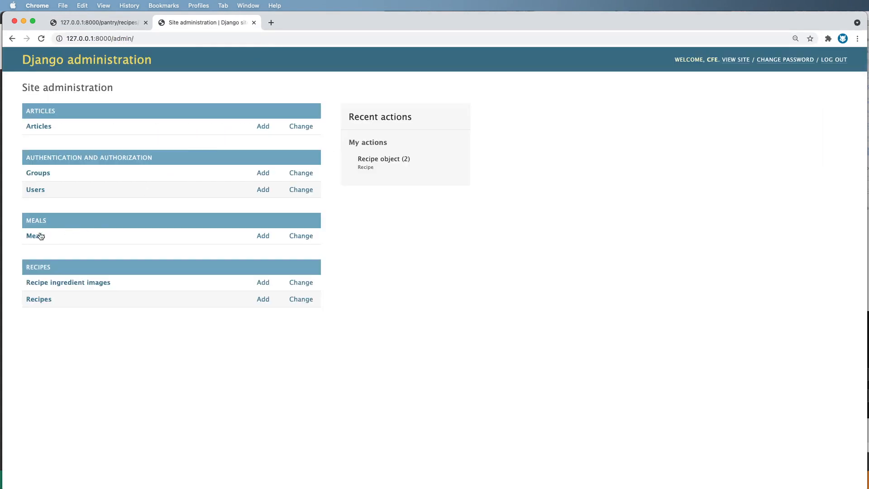
Start a new Meal in Django admin with a user and Recipe object (3) selected.
{"action": "left_click", "coordinate": [32, 235]}
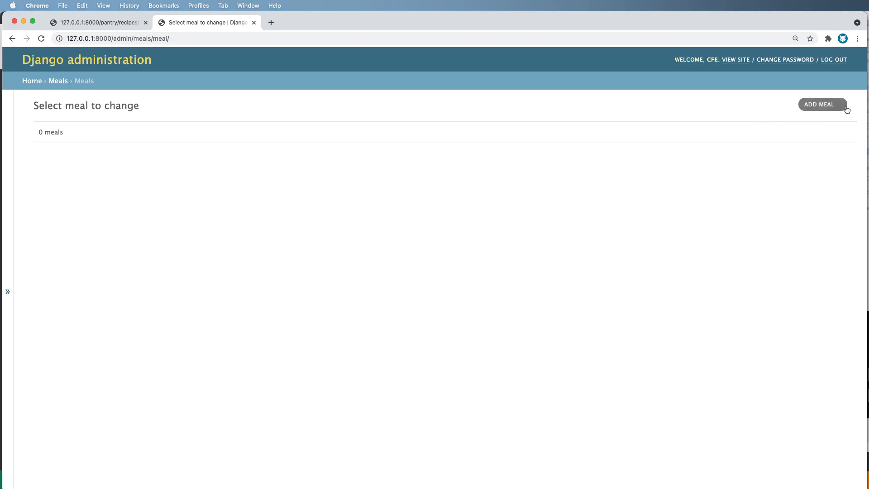
{"action": "left_click", "coordinate": [822, 104]}
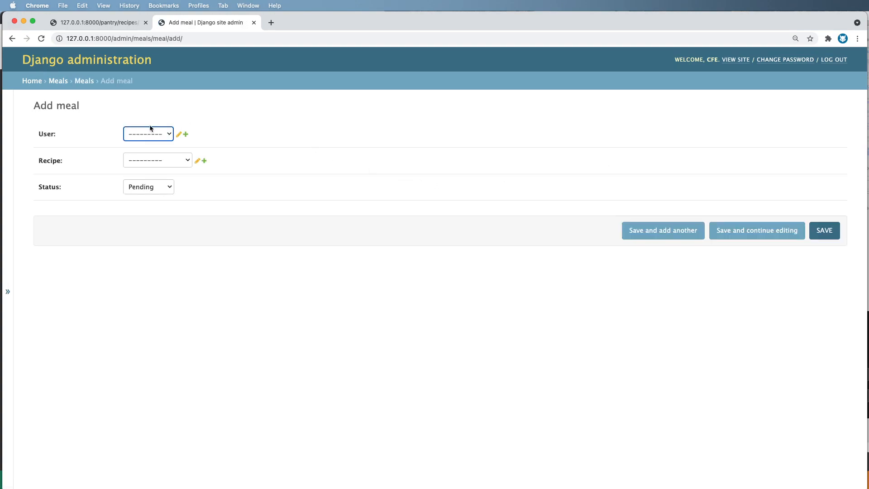
{"action": "left_click", "coordinate": [156, 160]}
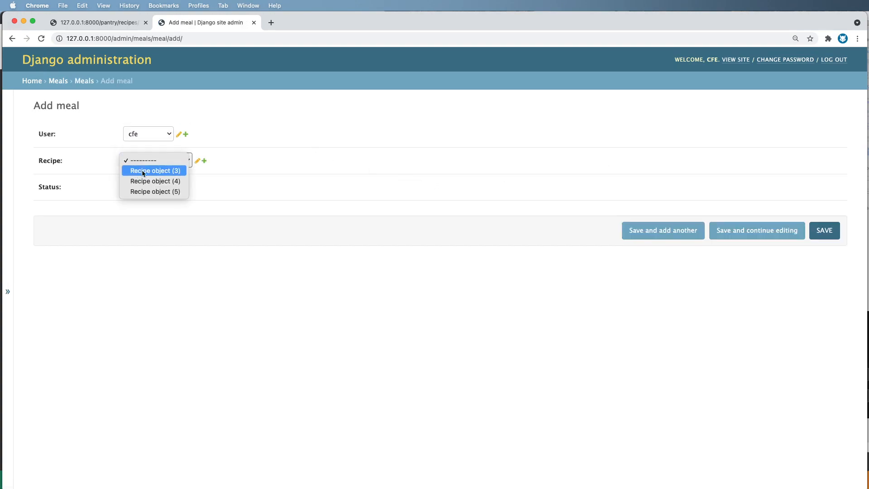
{"action": "left_click", "coordinate": [157, 160]}
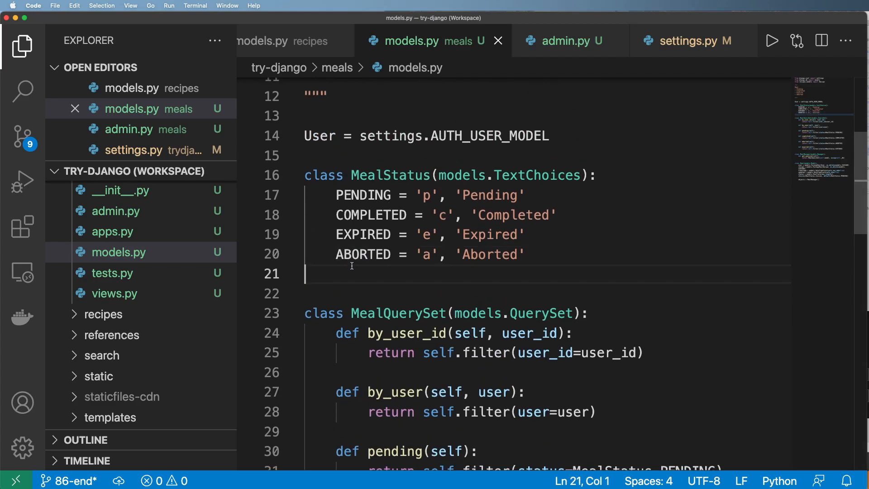
Add a MEAL_CHOICES list including an ('a', 'Aborted') entry to models.py.
{"action": "type", "text": "MEAL_"}
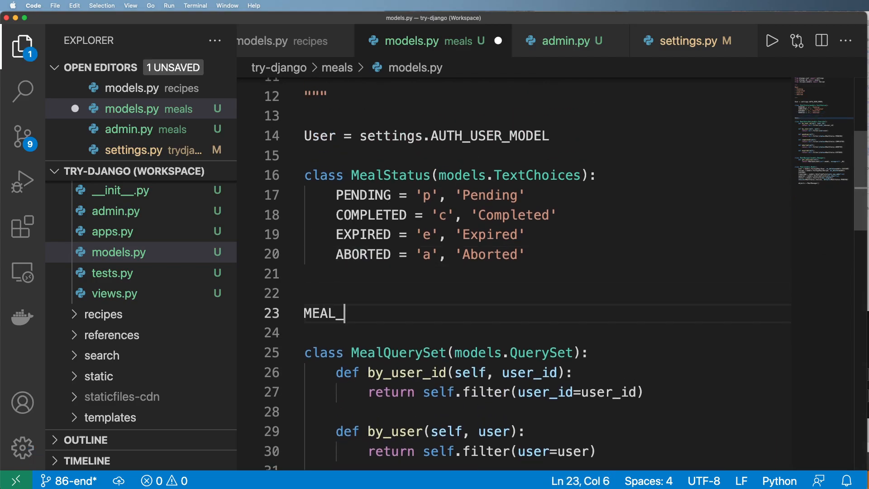
{"action": "type", "text": "CHOICES = []"}
{"action": "left_click", "coordinate": [545, 333]}
{"action": "type", "text": "('a"}
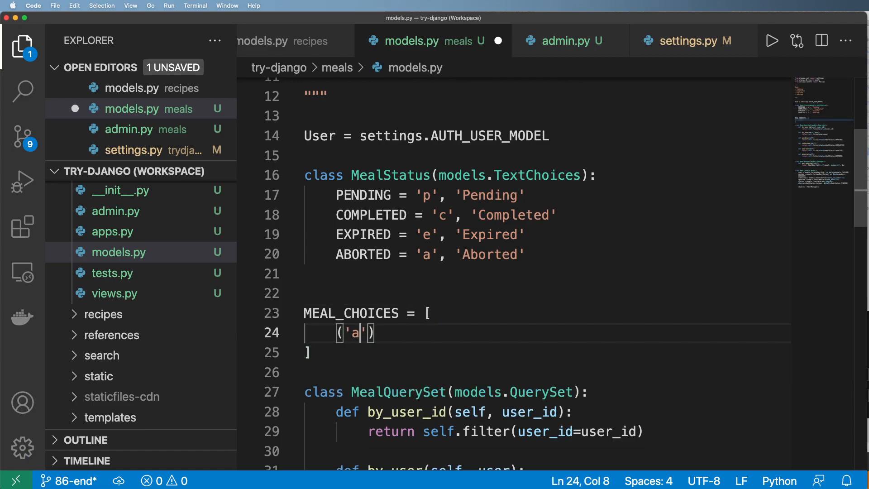
{"action": "type", "text": ", 'Recipe'"}
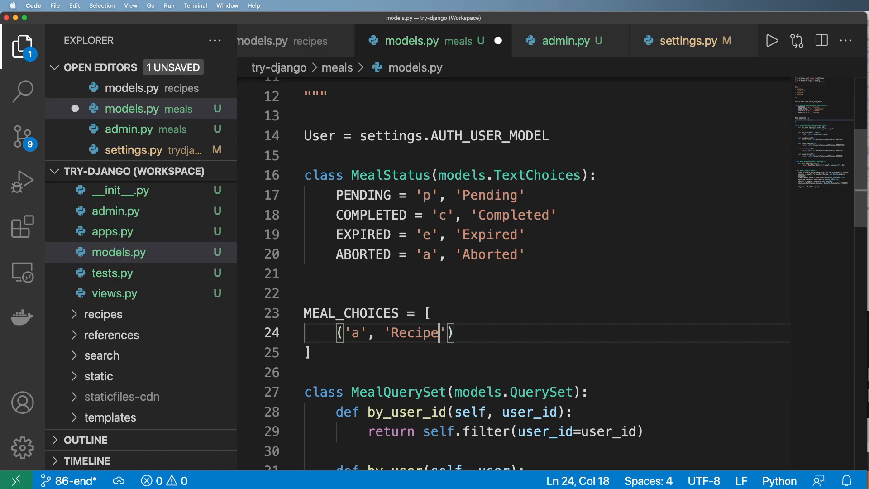
{"action": "type", "text": "Abor"}
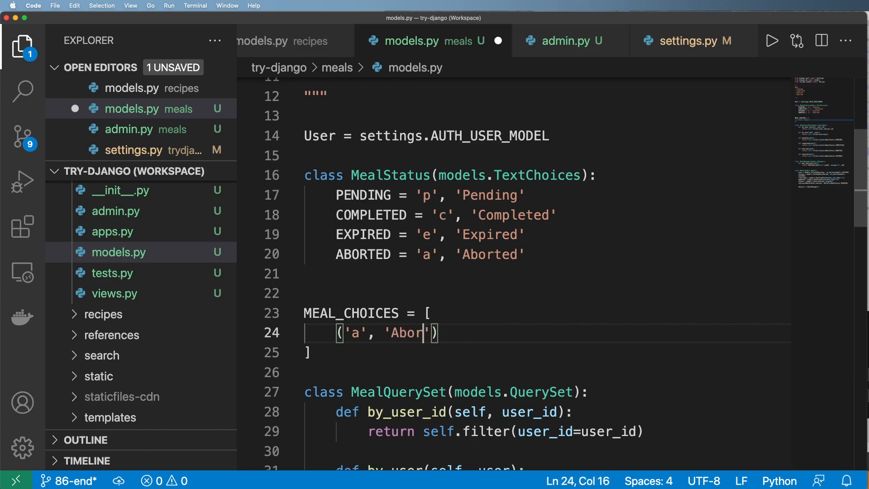
{"action": "type", "text": "ted"}
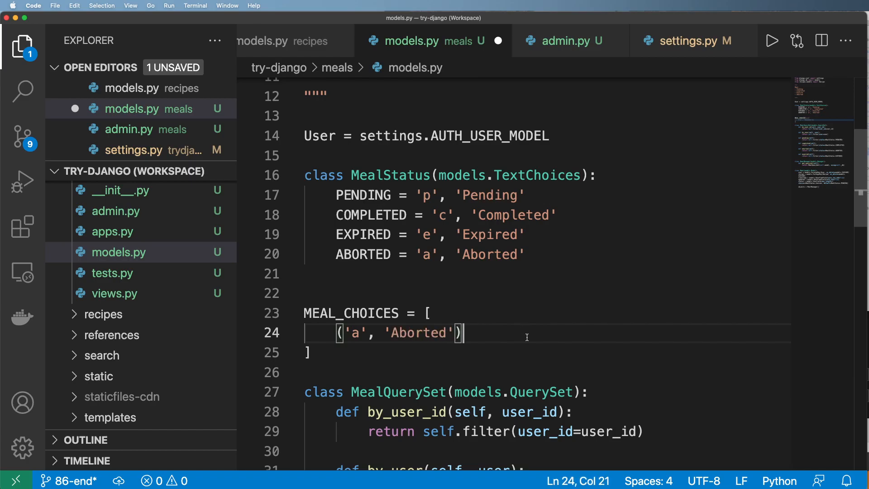
{"action": "type", "text": ","}
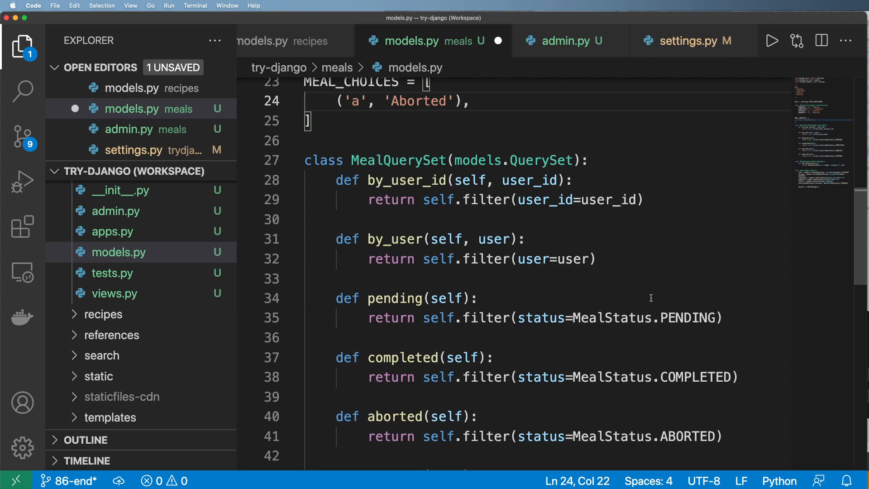
Replace the MealStatus.PENDING reference in the filter with 'a' and review the Expired code.
{"action": "left_click_drag", "start_coordinate": [575, 318], "coordinate": [715, 318]}
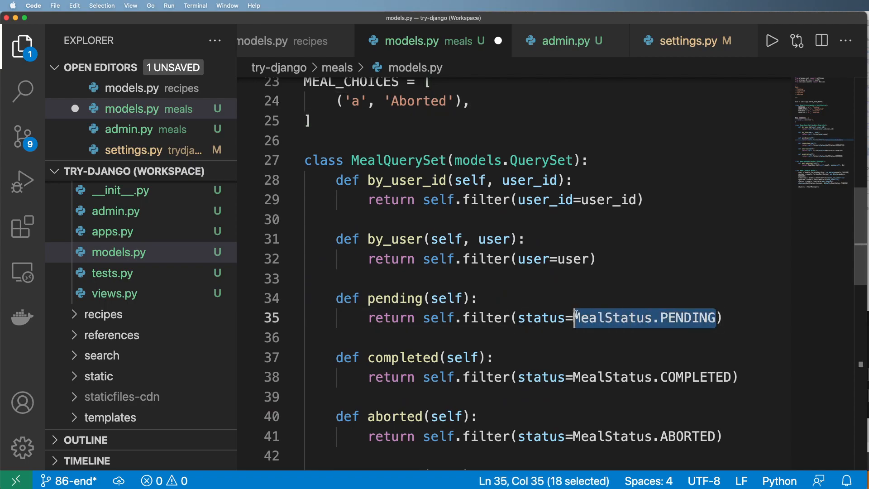
{"action": "type", "text": "'a', 'Aborted"}
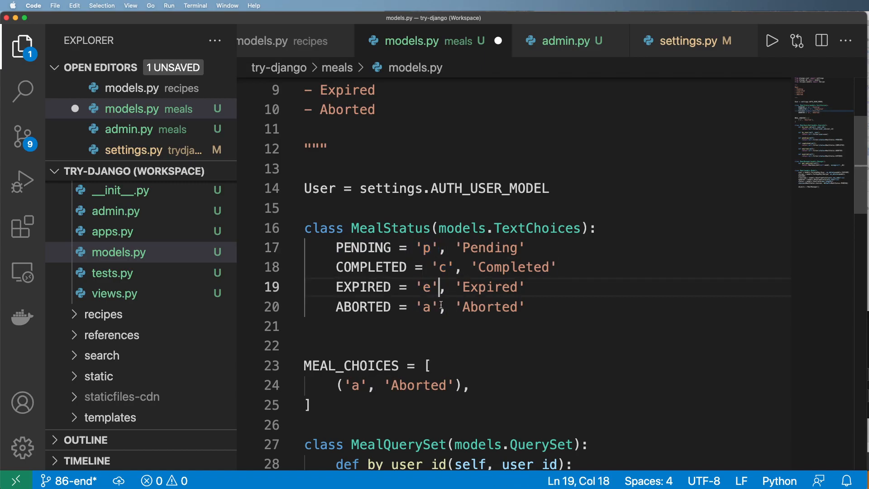
{"action": "double_click", "coordinate": [419, 386]}
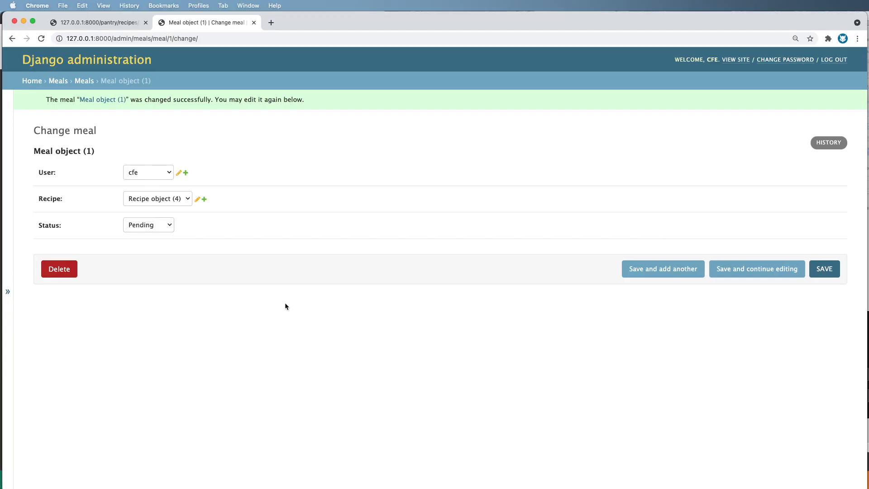
{"action": "mouse_move", "coordinate": [280, 302]}
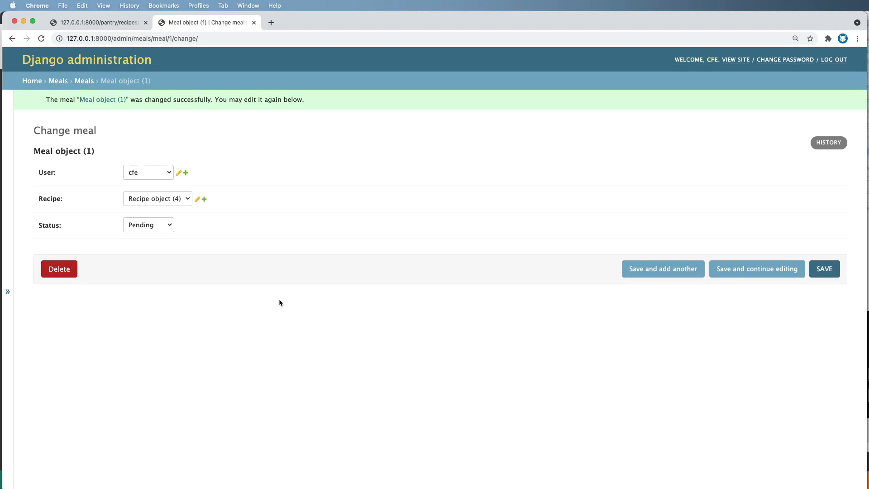
{"action": "mouse_move", "coordinate": [151, 211]}
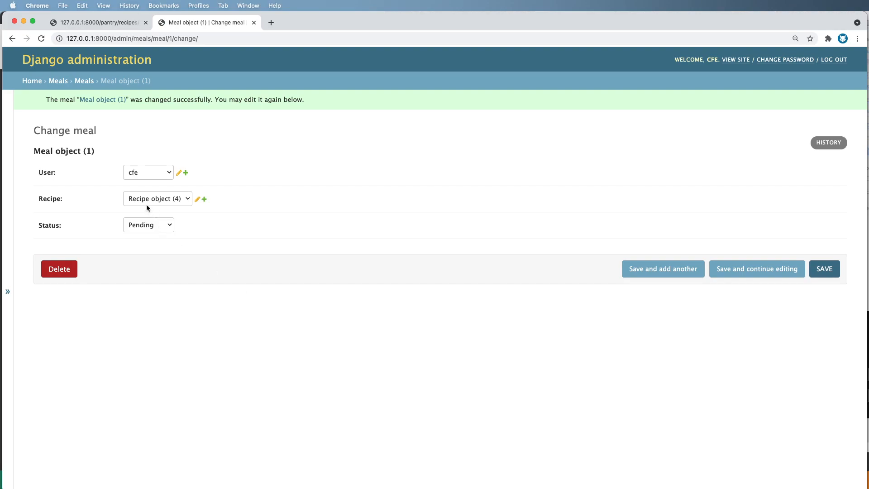
Set the meal's Status dropdown from Pending to Completed on the Change meal form.
{"action": "left_click", "coordinate": [94, 22]}
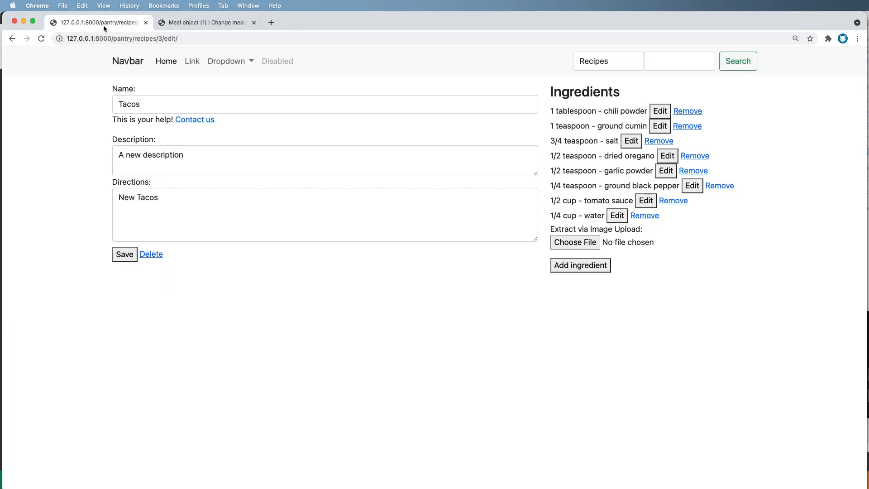
{"action": "mouse_move", "coordinate": [544, 239]}
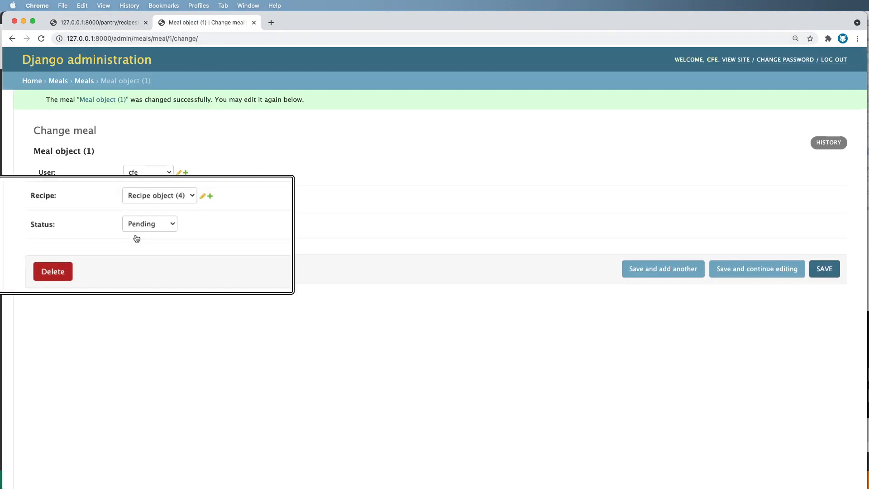
{"action": "left_click", "coordinate": [150, 224]}
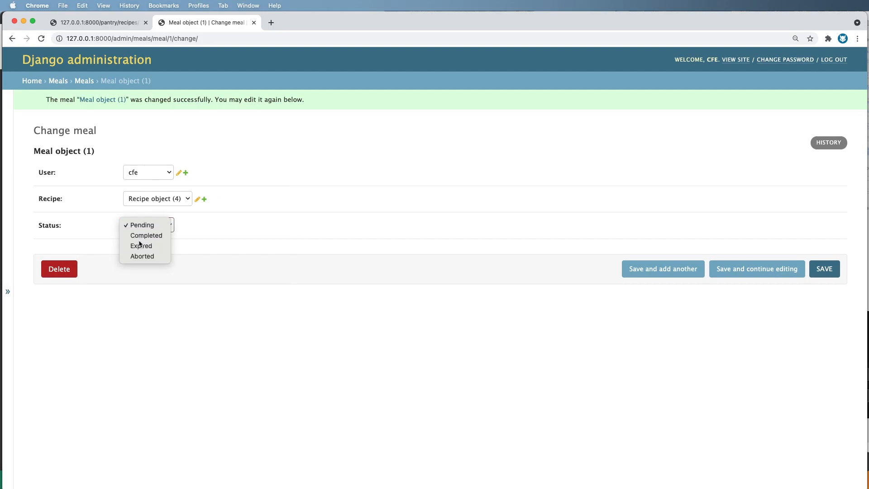
{"action": "left_click", "coordinate": [145, 235]}
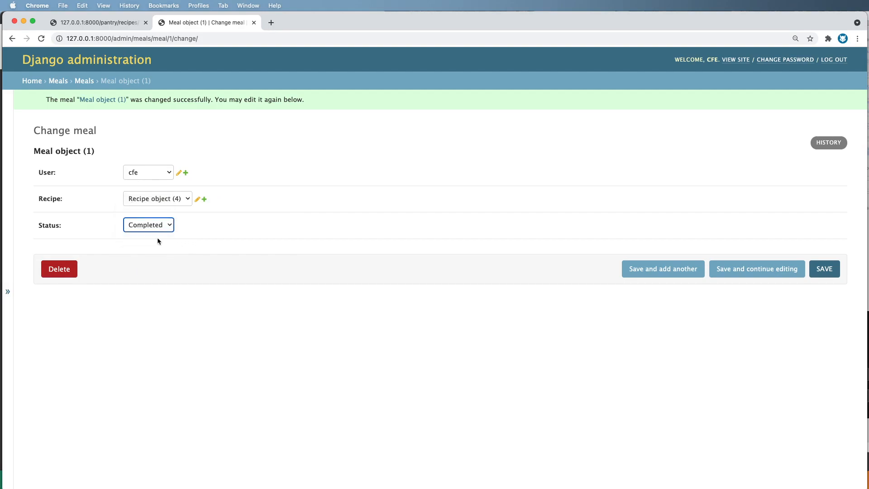
{"action": "left_click", "coordinate": [147, 225]}
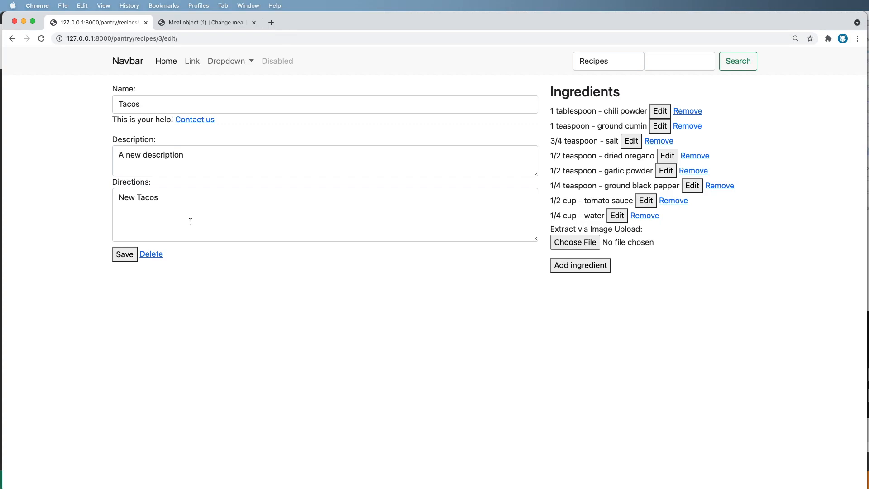
{"action": "mouse_move", "coordinate": [258, 144]}
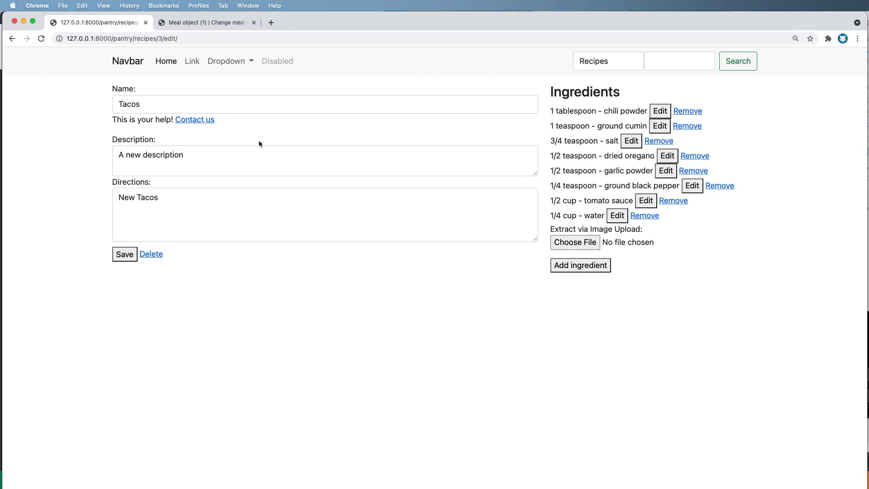
{"action": "mouse_move", "coordinate": [280, 146]}
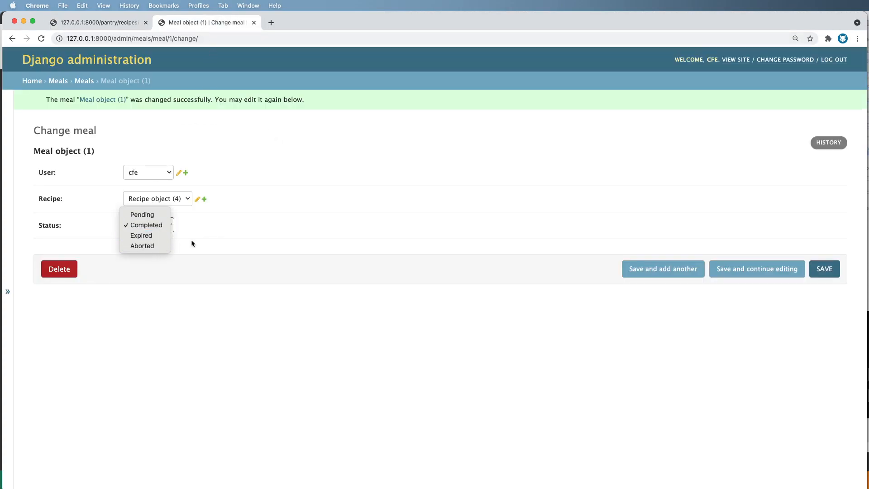
Switch between the meal admin page and the Tacos recipe edit tab, ending on Tacos.
{"action": "left_click", "coordinate": [97, 22]}
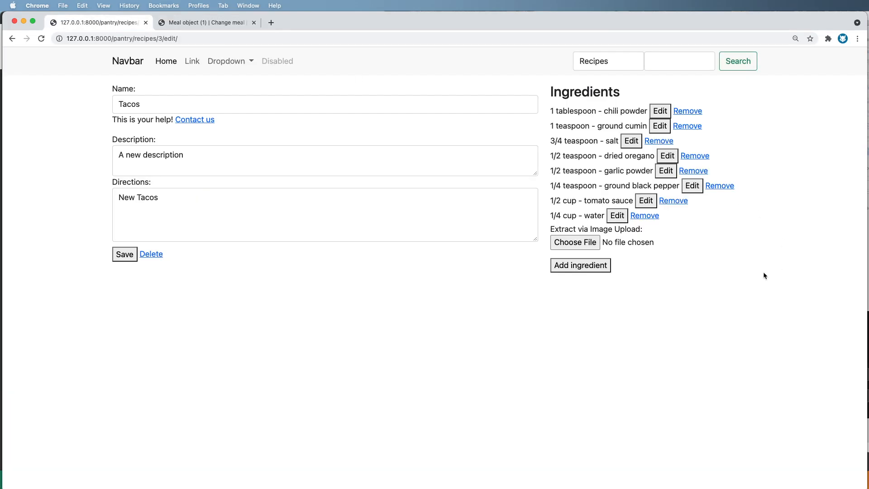
{"action": "mouse_move", "coordinate": [587, 107]}
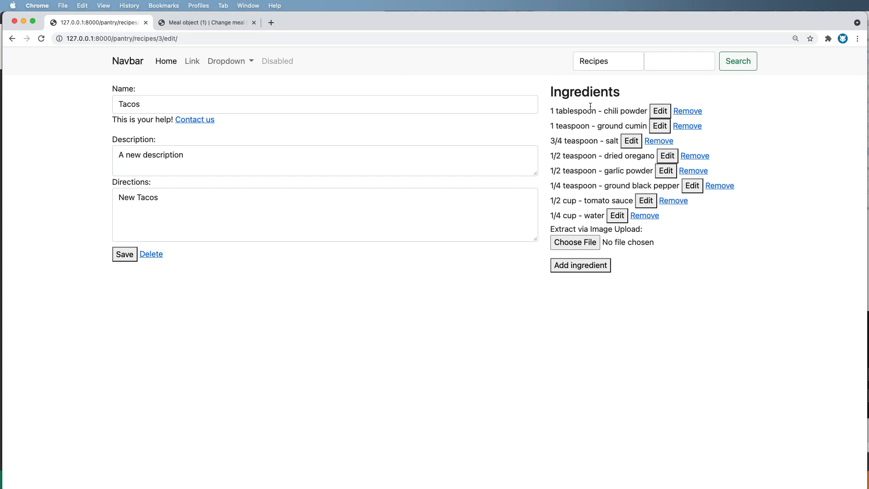
{"action": "mouse_move", "coordinate": [497, 163]}
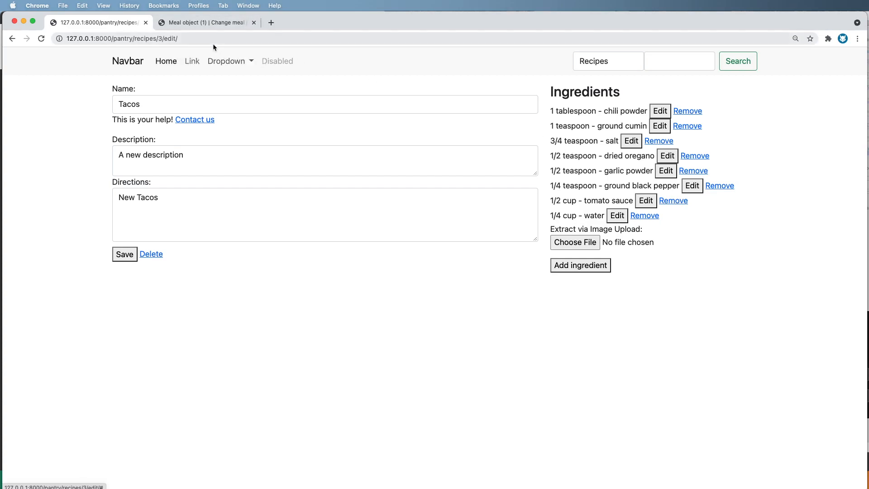
{"action": "left_click", "coordinate": [206, 21]}
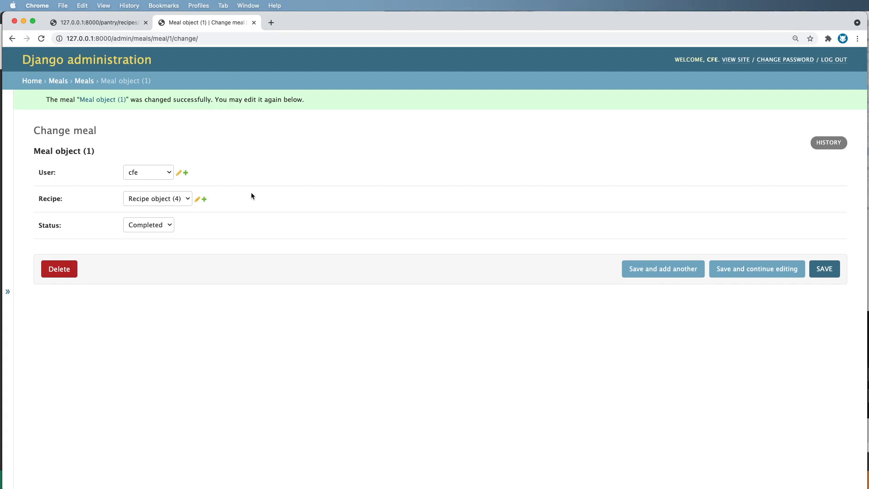
{"action": "mouse_move", "coordinate": [308, 229]}
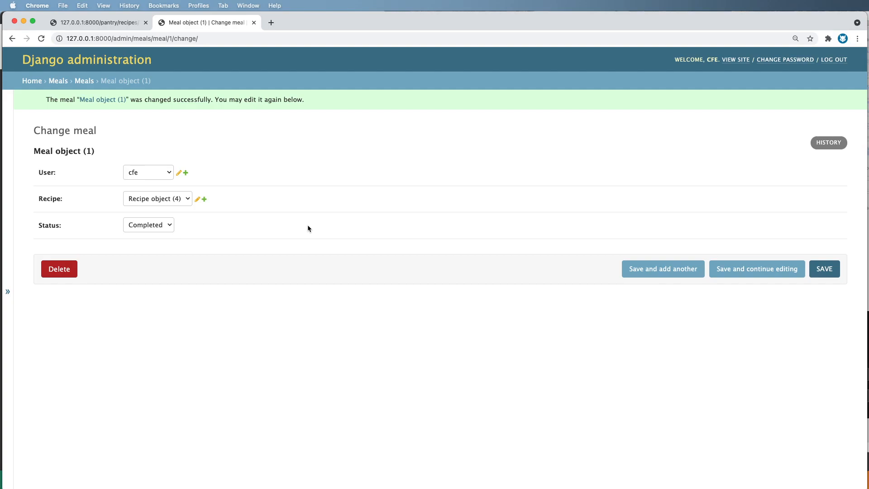
{"action": "mouse_move", "coordinate": [293, 233]}
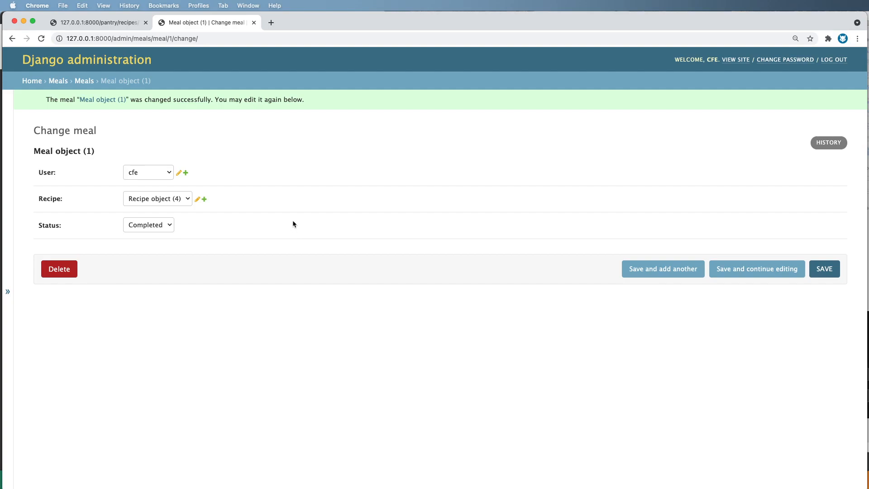
{"action": "mouse_move", "coordinate": [200, 67]}
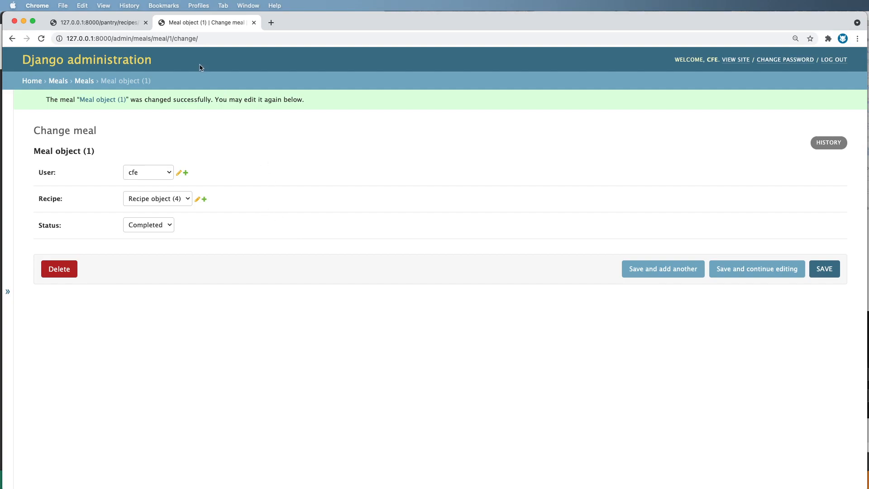
{"action": "left_click", "coordinate": [97, 23]}
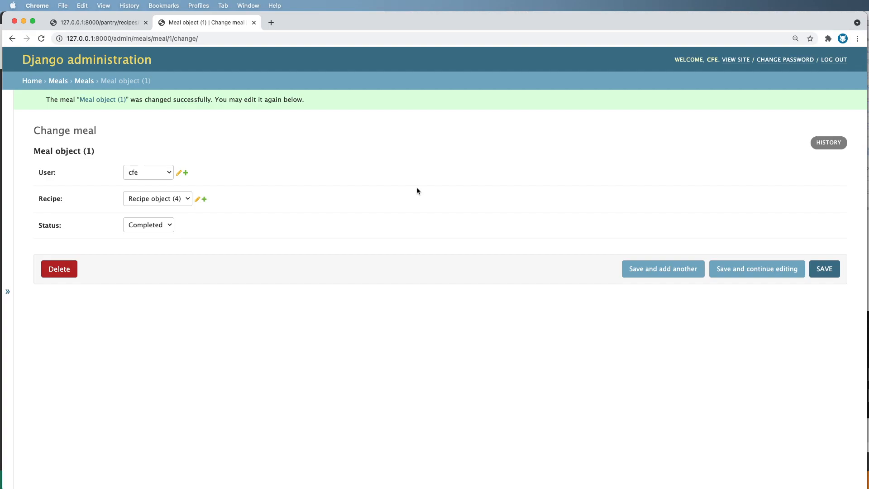
{"action": "mouse_move", "coordinate": [390, 189]}
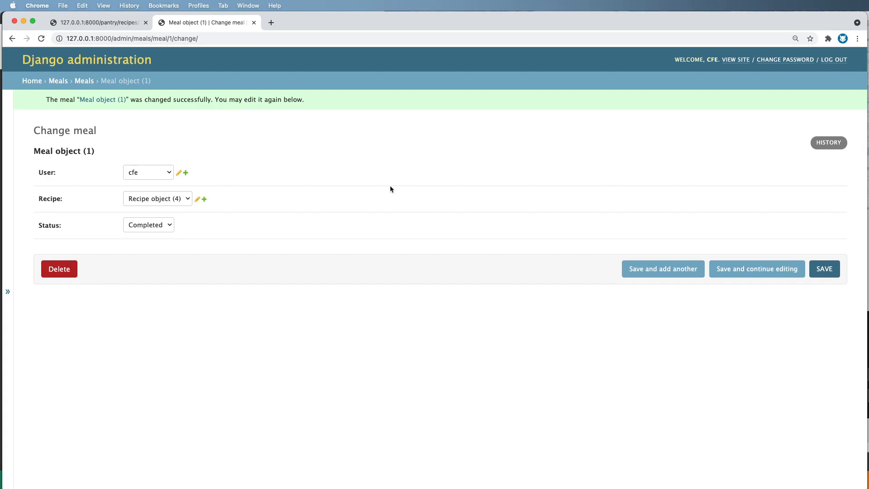
{"action": "mouse_move", "coordinate": [277, 243]}
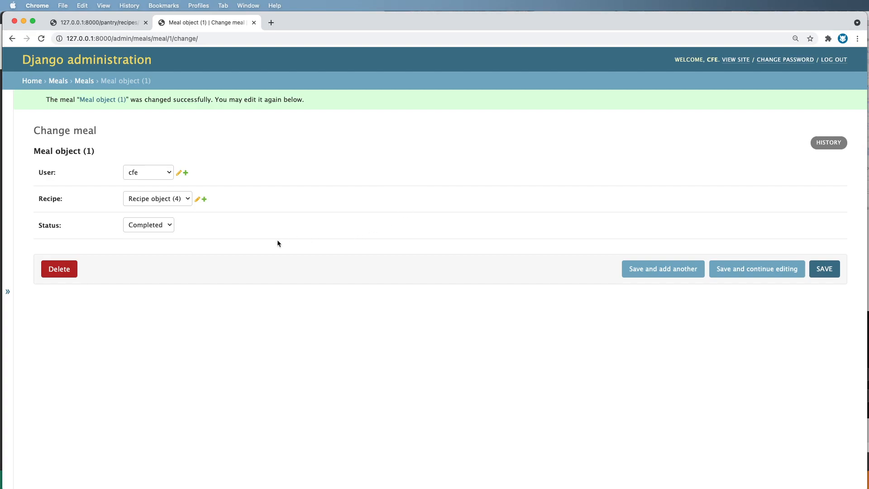
{"action": "mouse_move", "coordinate": [60, 119]}
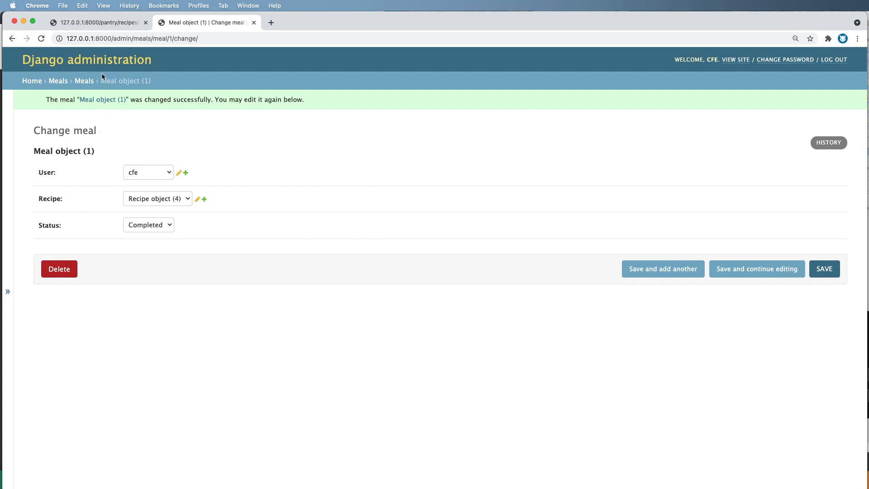
{"action": "left_click", "coordinate": [94, 22]}
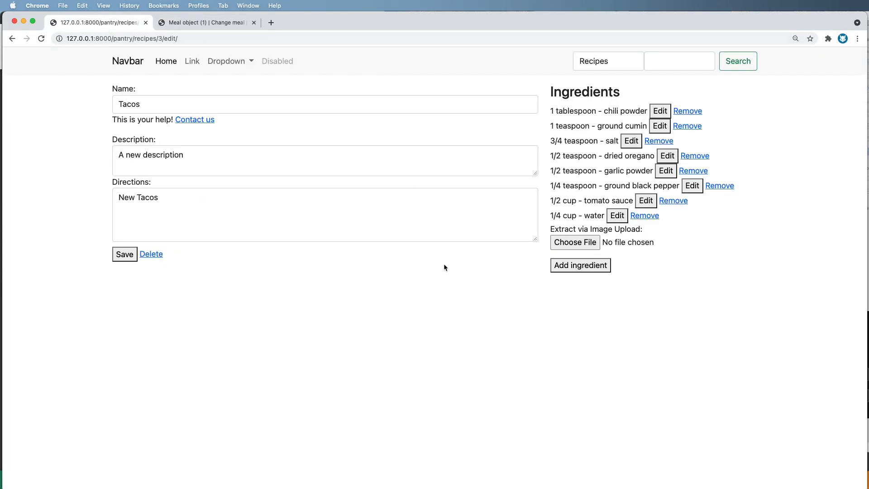
{"action": "mouse_move", "coordinate": [630, 154]}
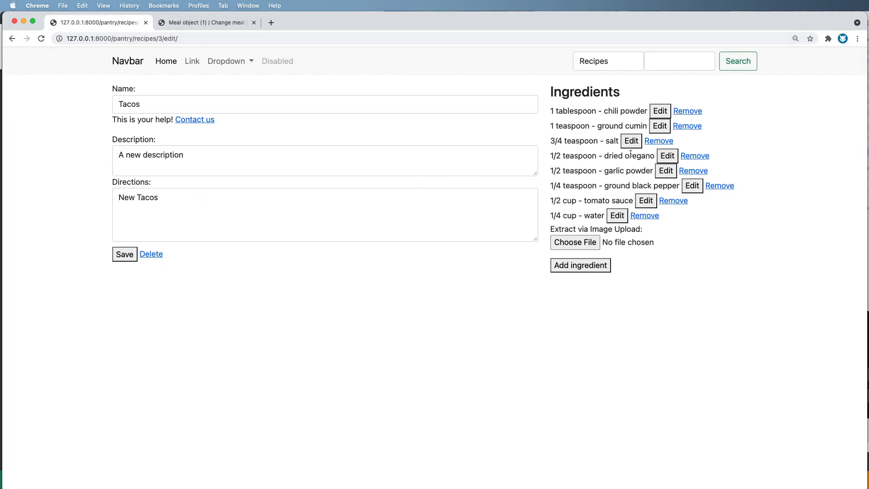